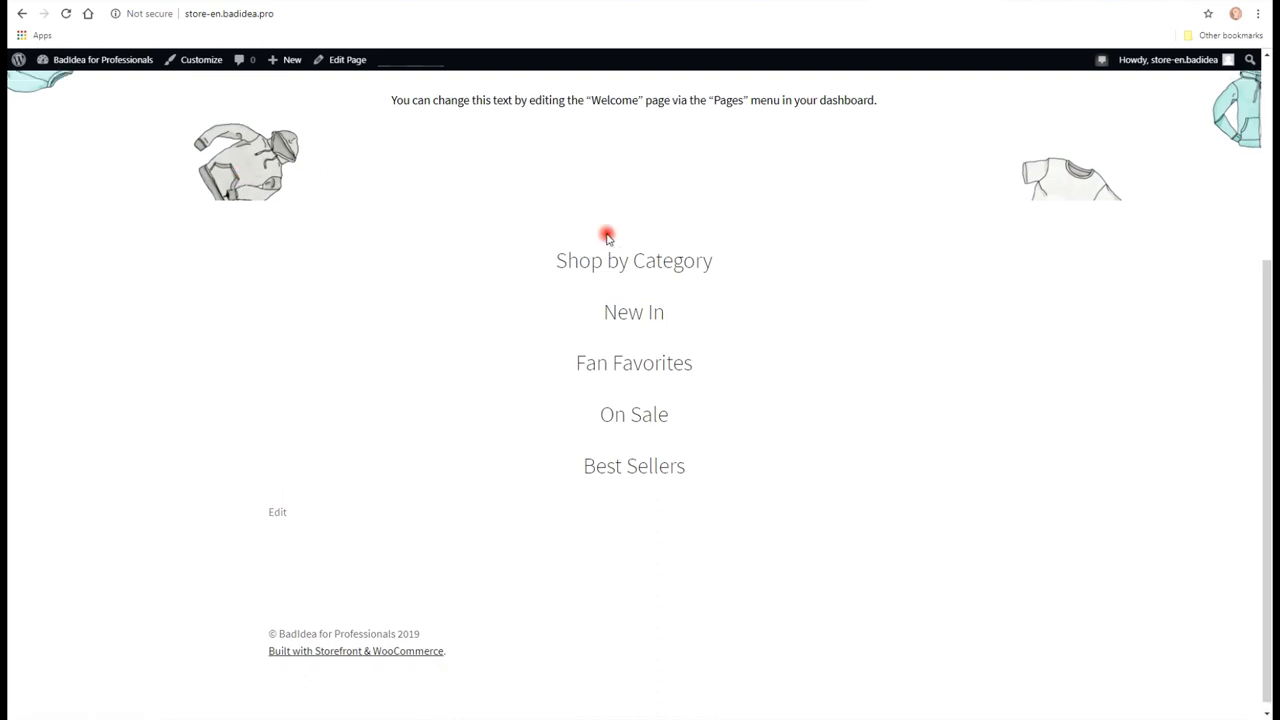
# From the storefront, reach the Dashboard and then Appearance > Theme Editor on the Storefront stylesheet
pyautogui.scroll(-3)
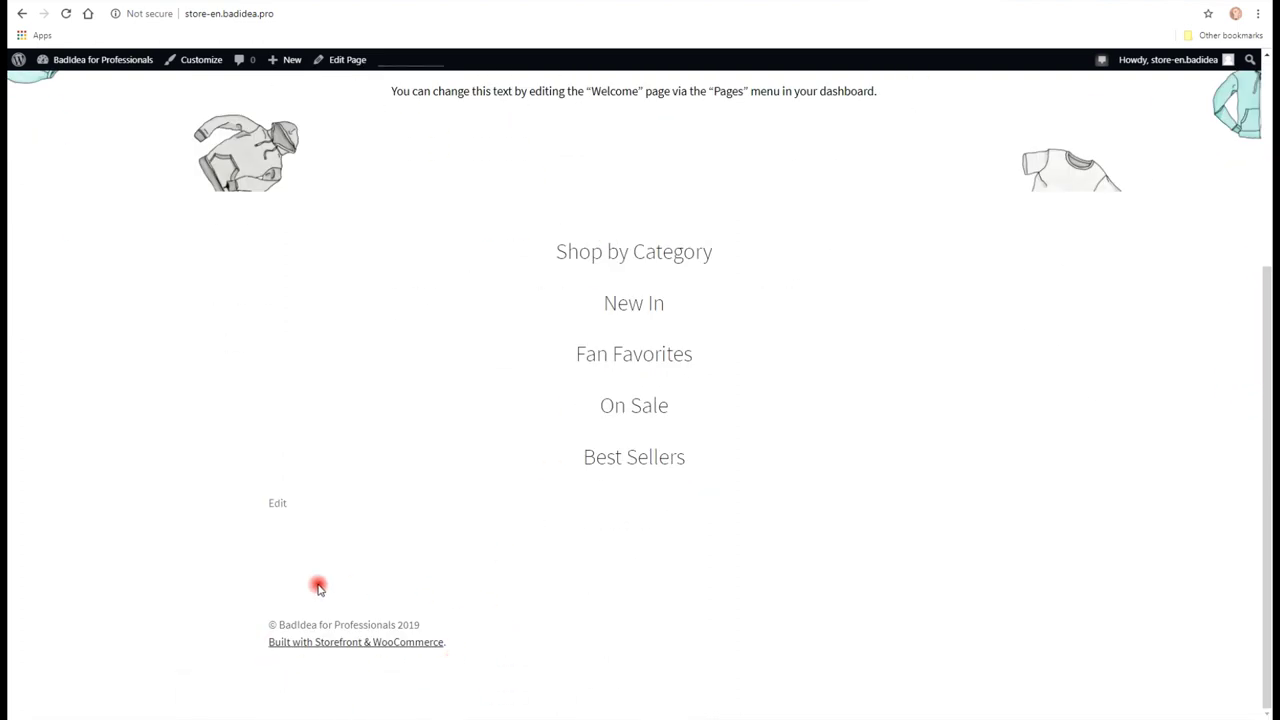
pyautogui.moveTo(286, 602)
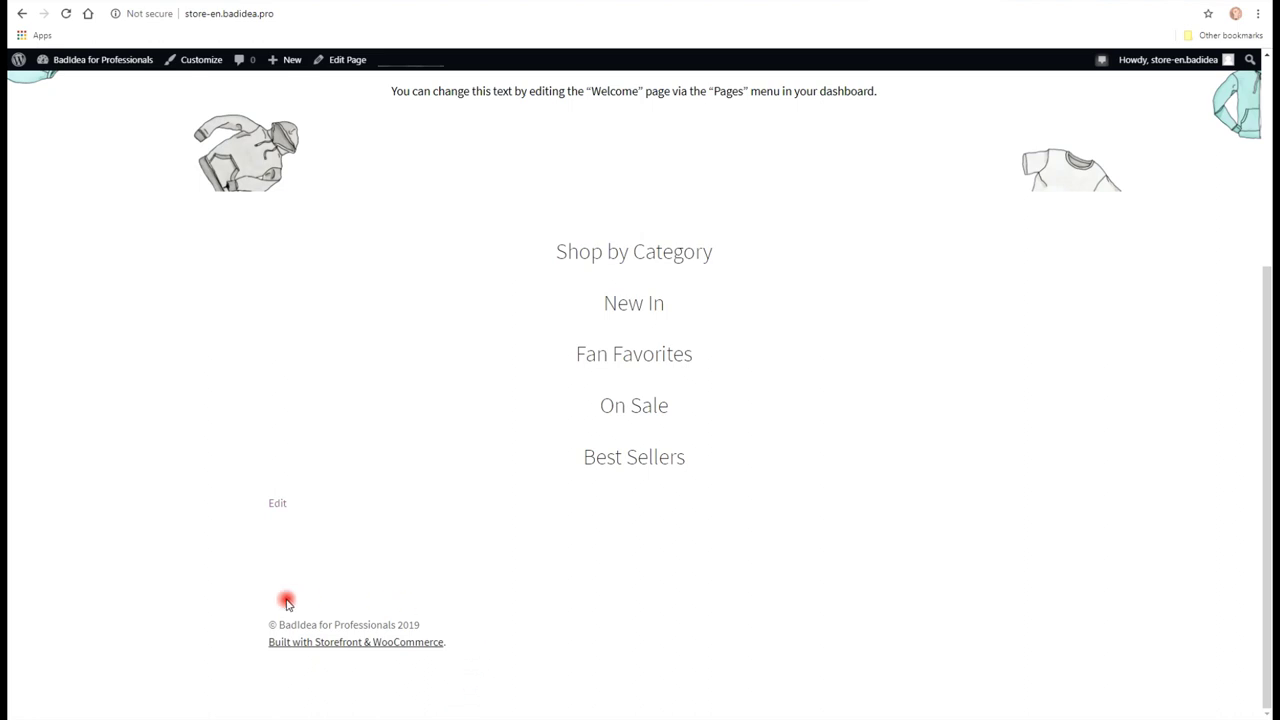
pyautogui.moveTo(904, 32)
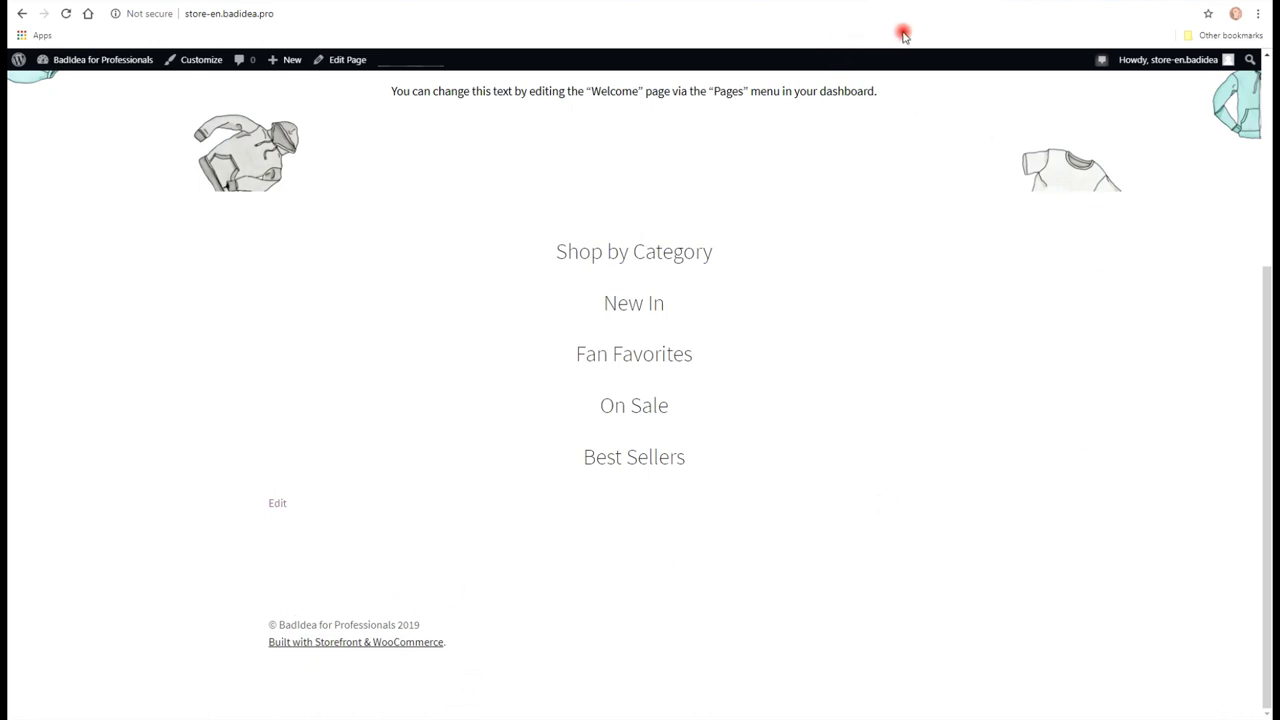
pyautogui.click(98, 60)
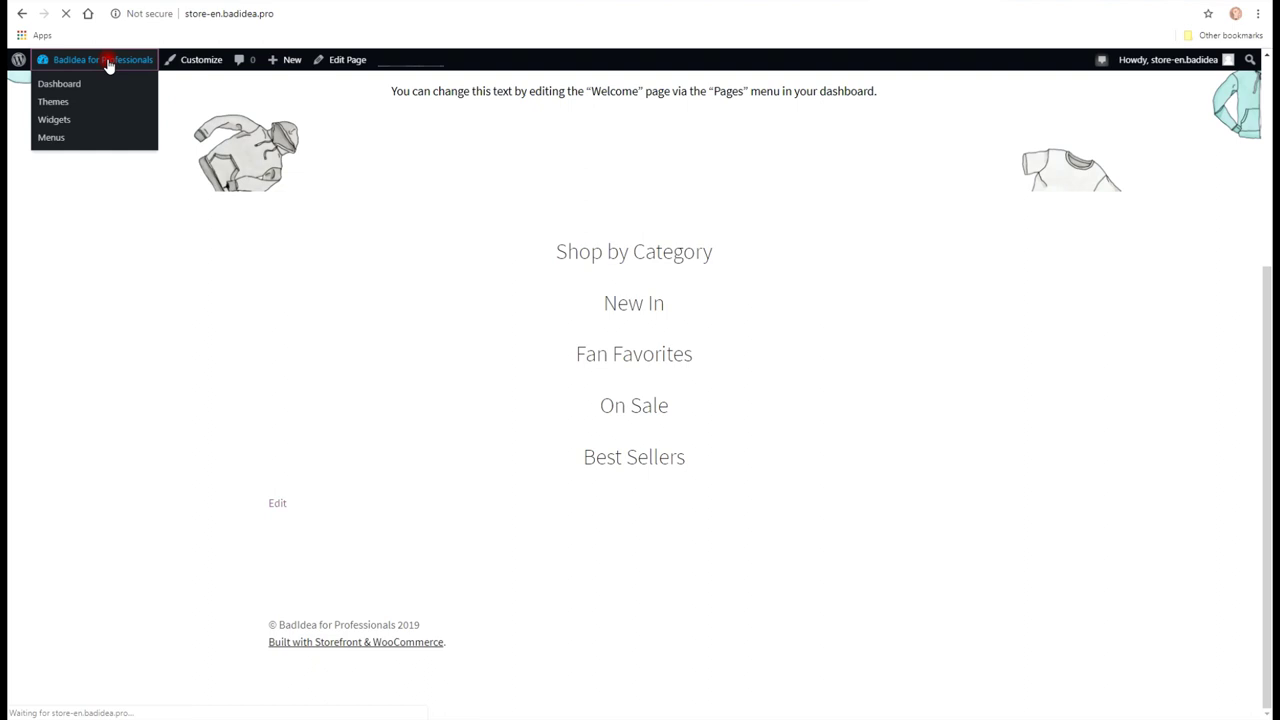
pyautogui.click(56, 84)
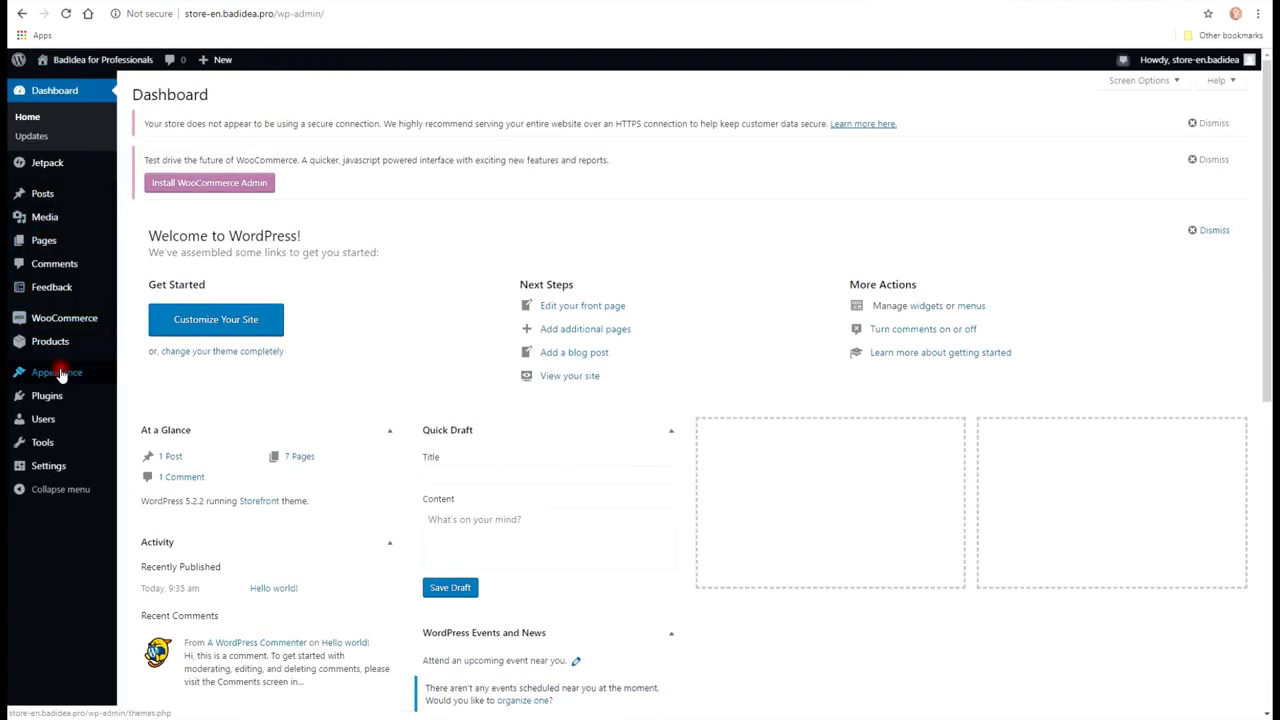
pyautogui.click(56, 372)
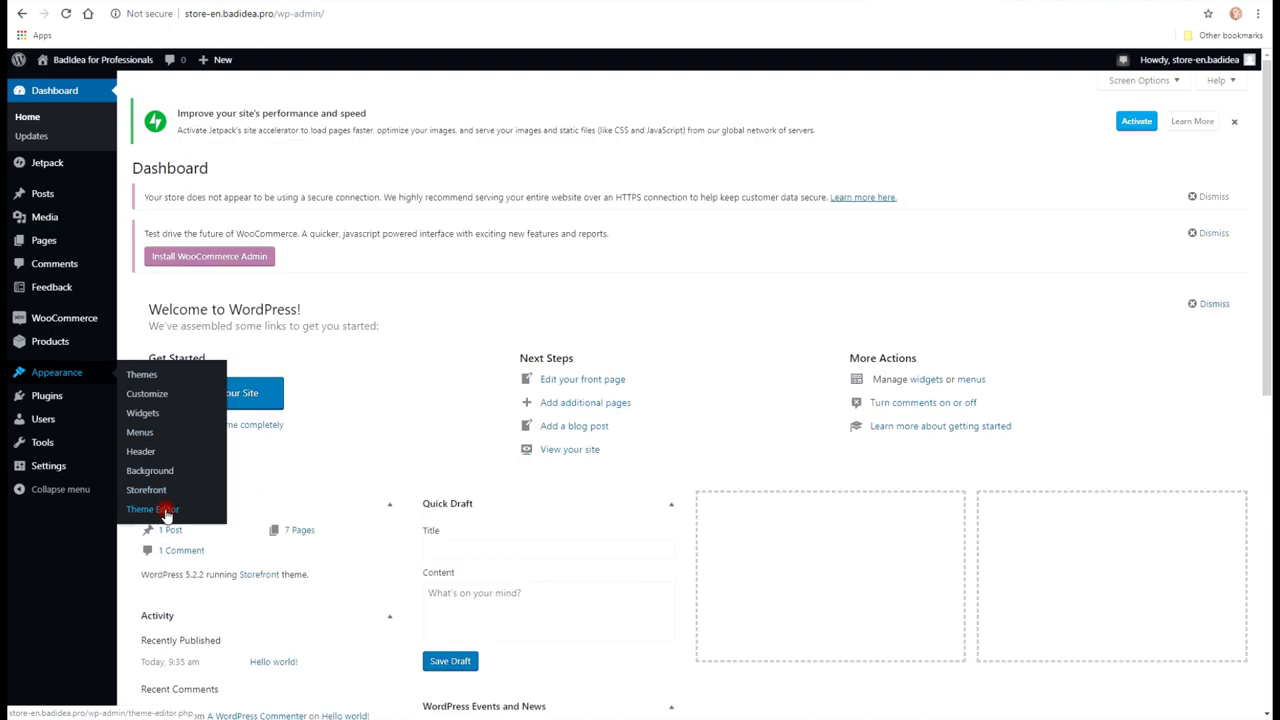
pyautogui.click(152, 510)
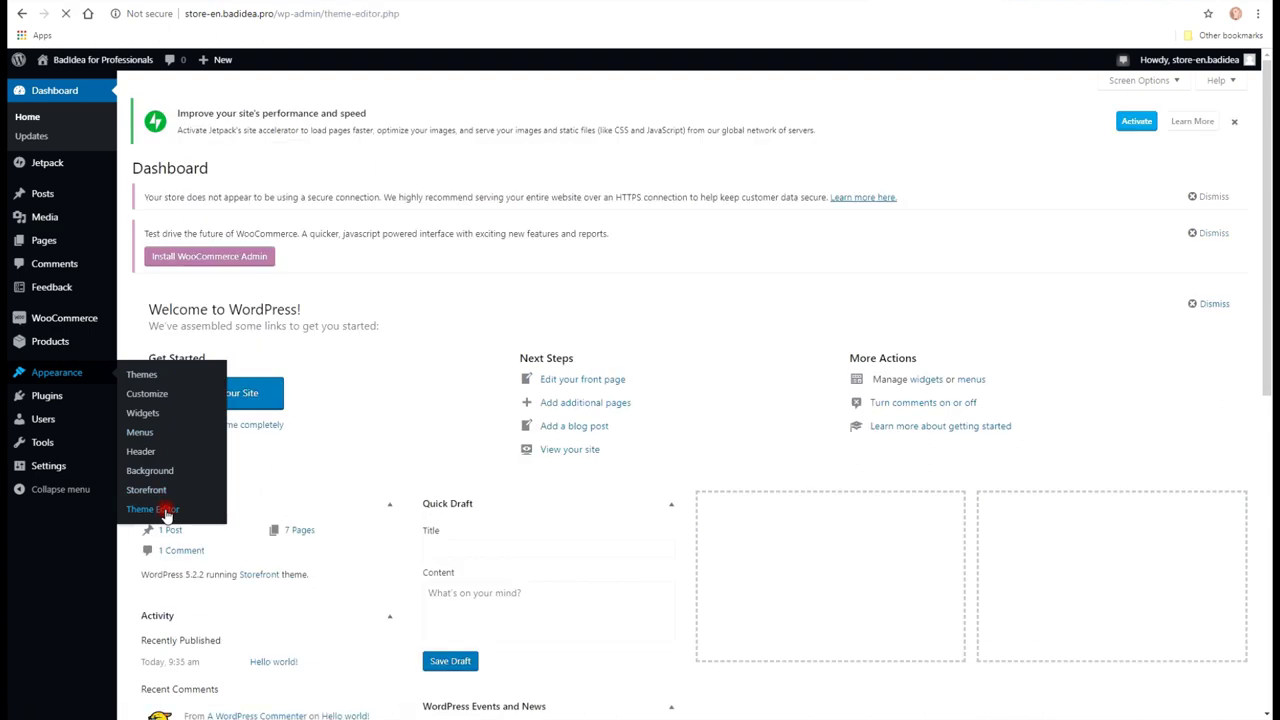
pyautogui.click(152, 510)
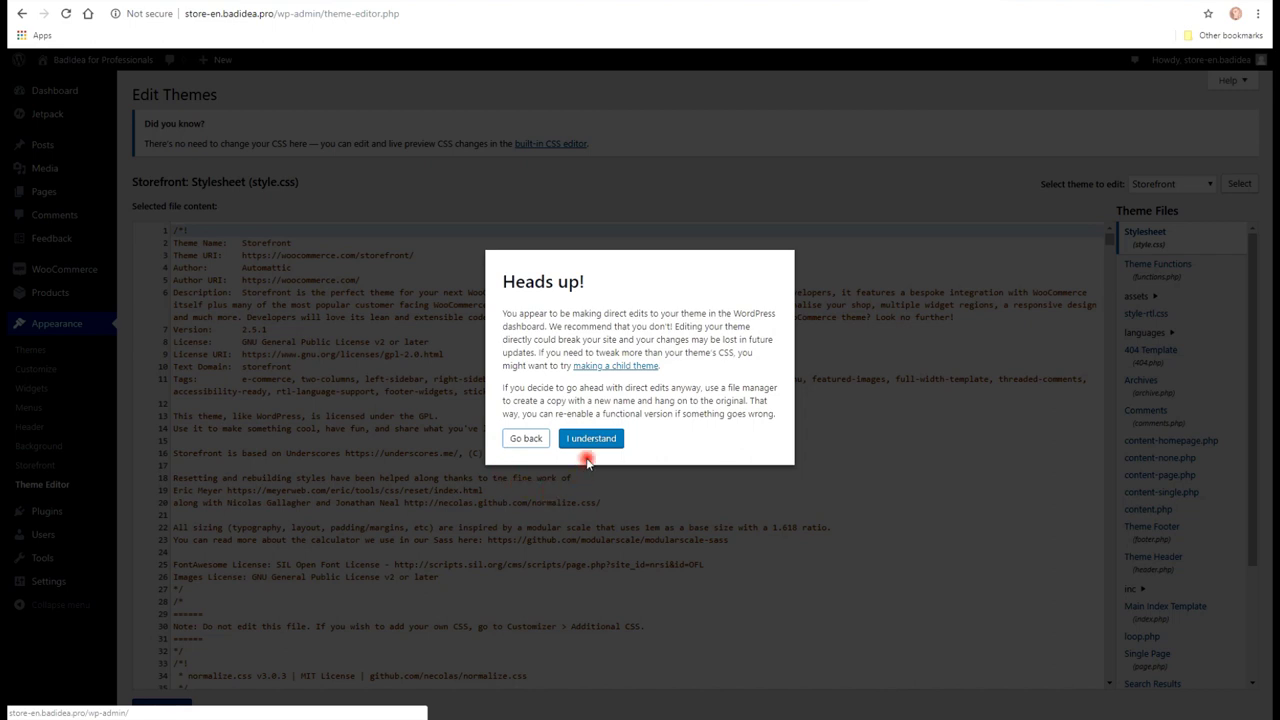
# Accept the 'Heads up' editing warning and load Theme Footer (footer.php) in the editor
pyautogui.click(590, 438)
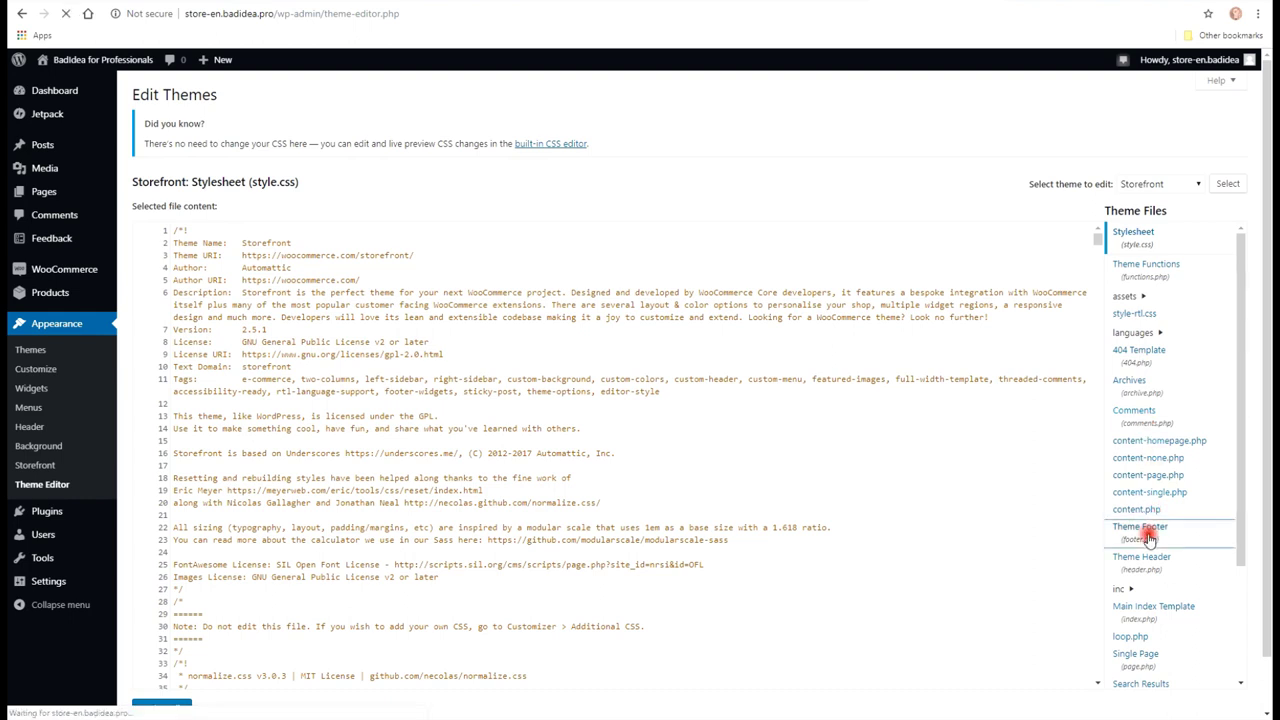
pyautogui.click(1138, 526)
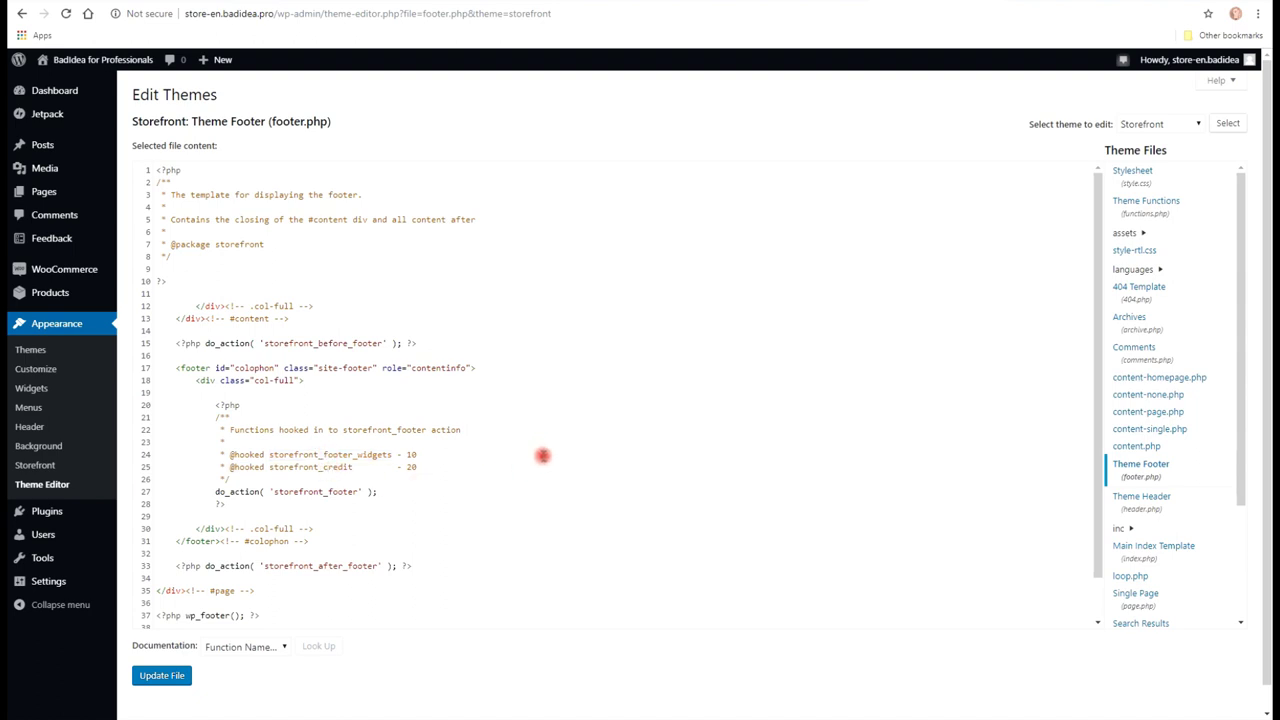
# Select the storefront_credit hook, check index.php, then load inc/storefront-template-functions.php
pyautogui.doubleClick(320, 466)
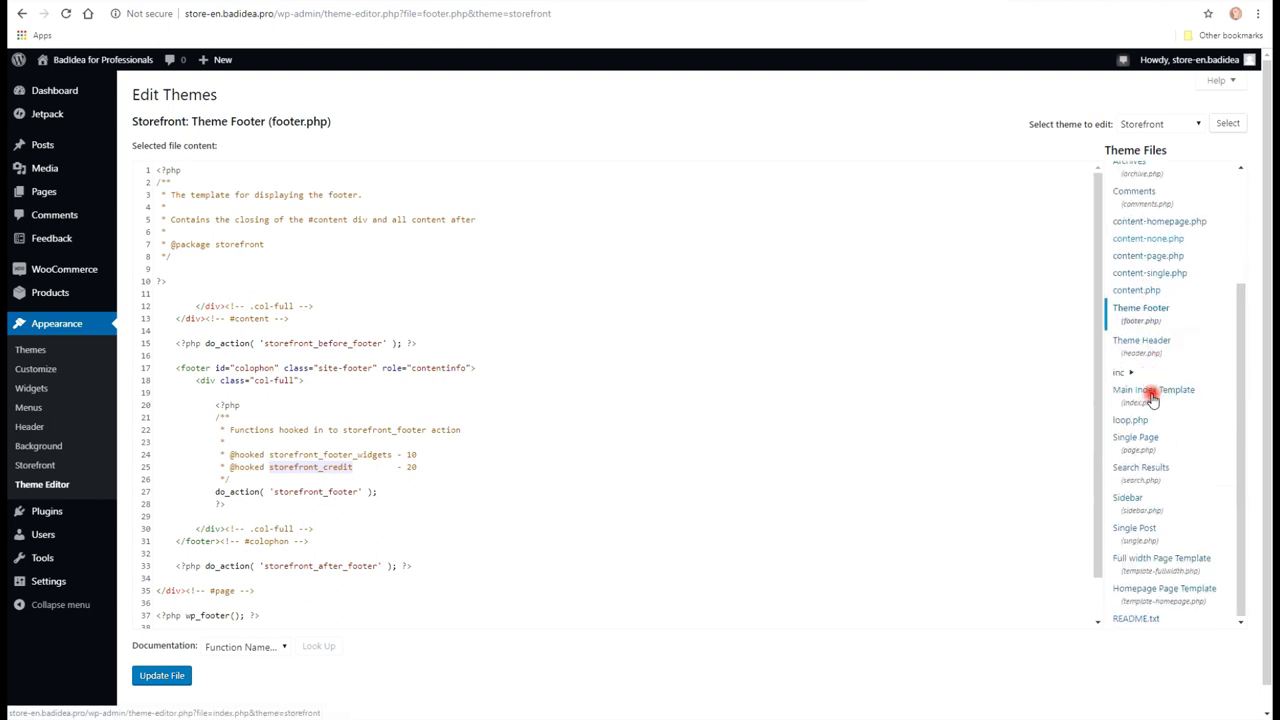
pyautogui.click(1150, 390)
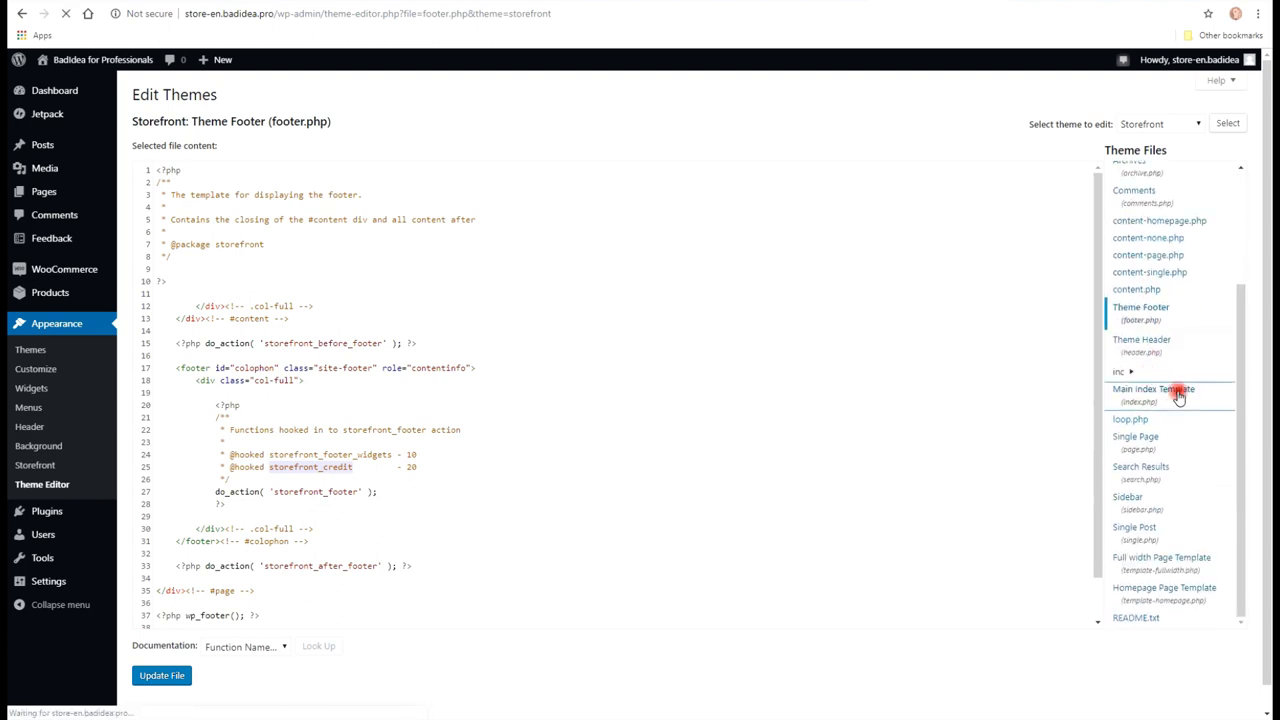
pyautogui.click(1154, 390)
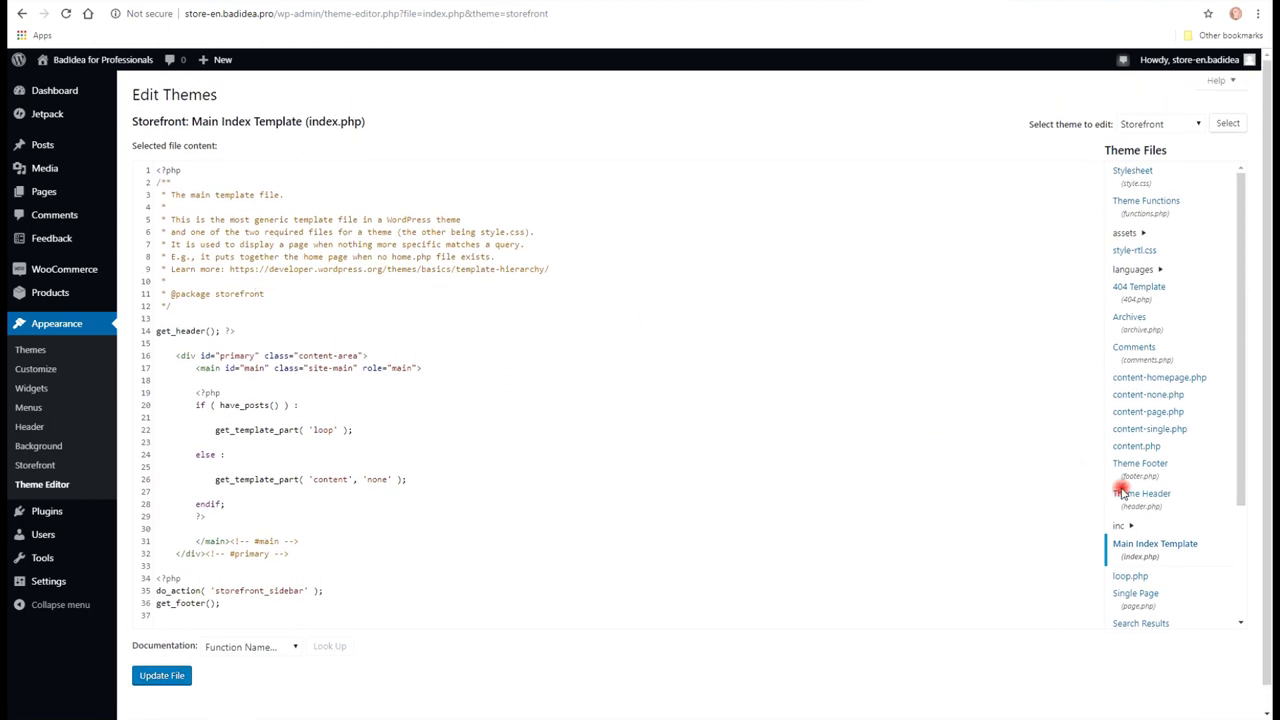
pyautogui.click(1116, 524)
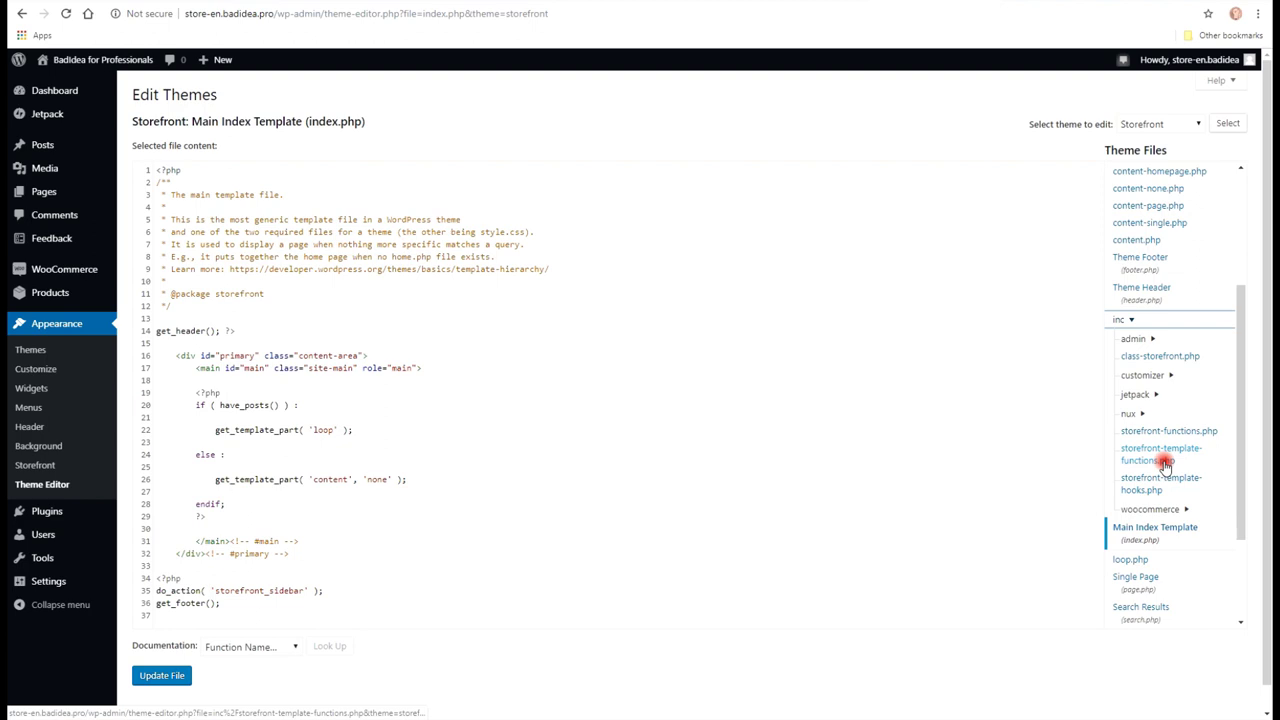
pyautogui.click(1156, 456)
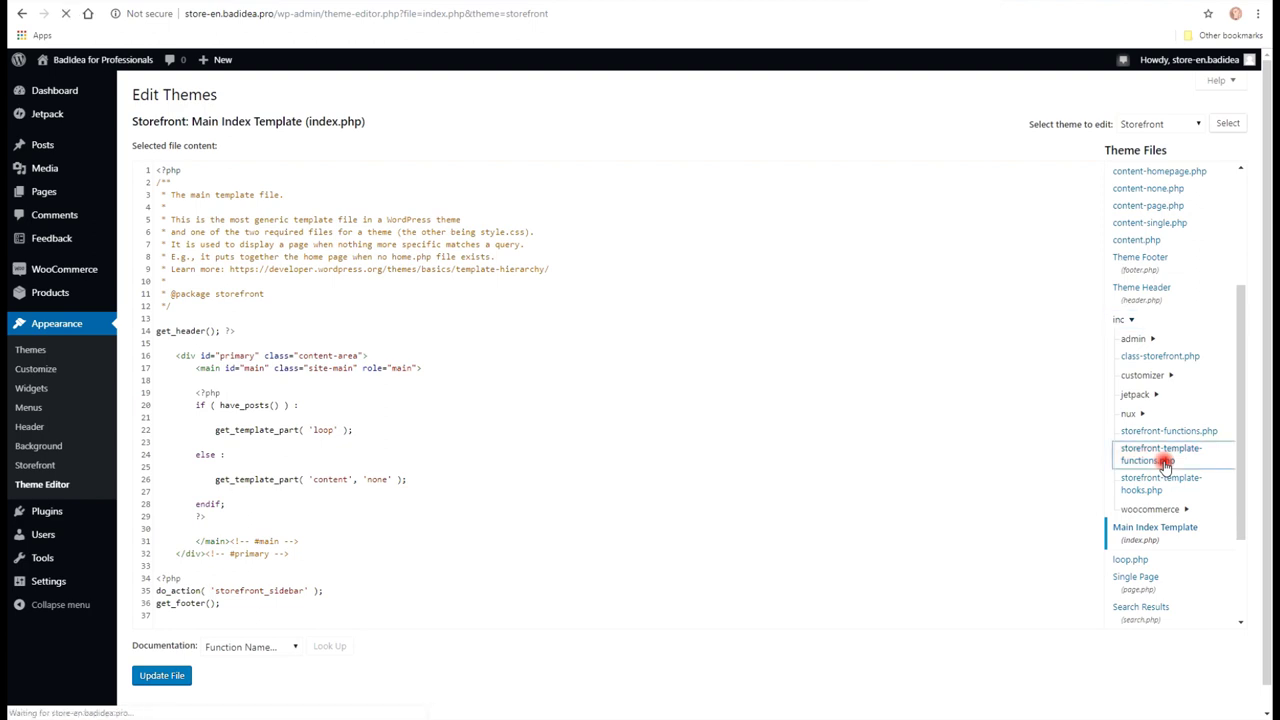
pyautogui.click(1160, 452)
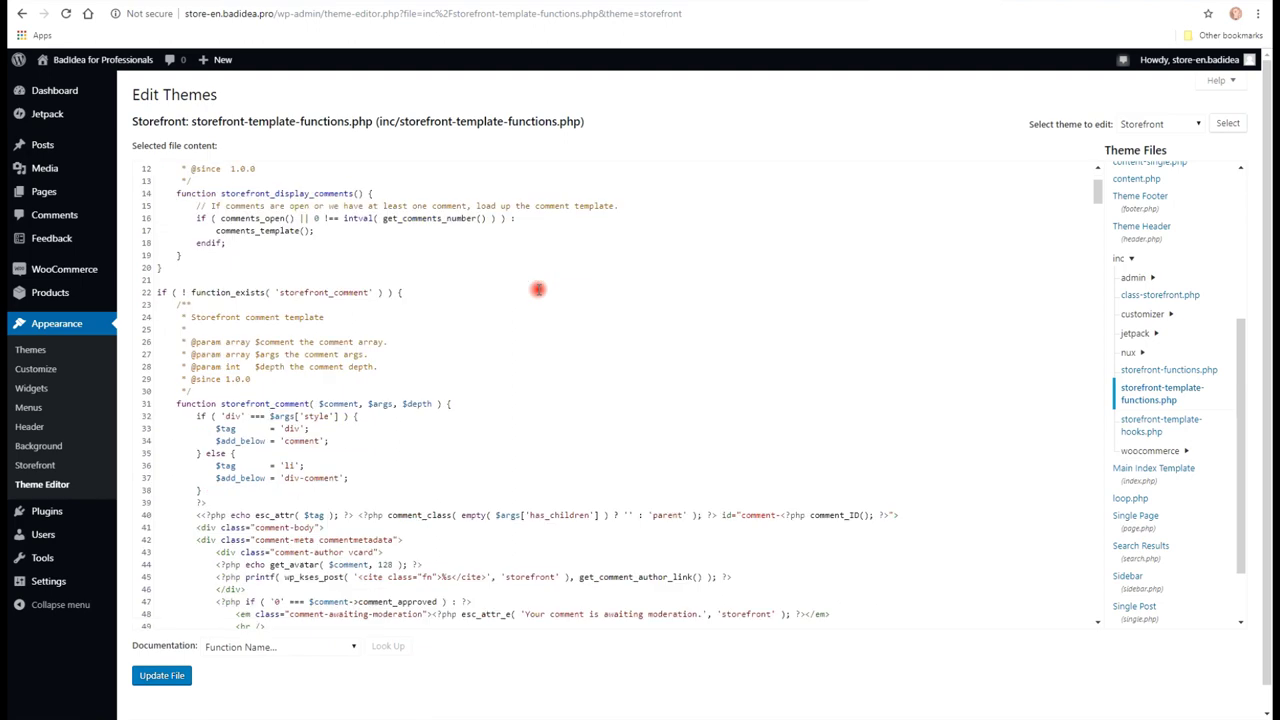
# Scroll down the file until the storefront_credit() function and its privacy link code are visible
pyautogui.scroll(-3)
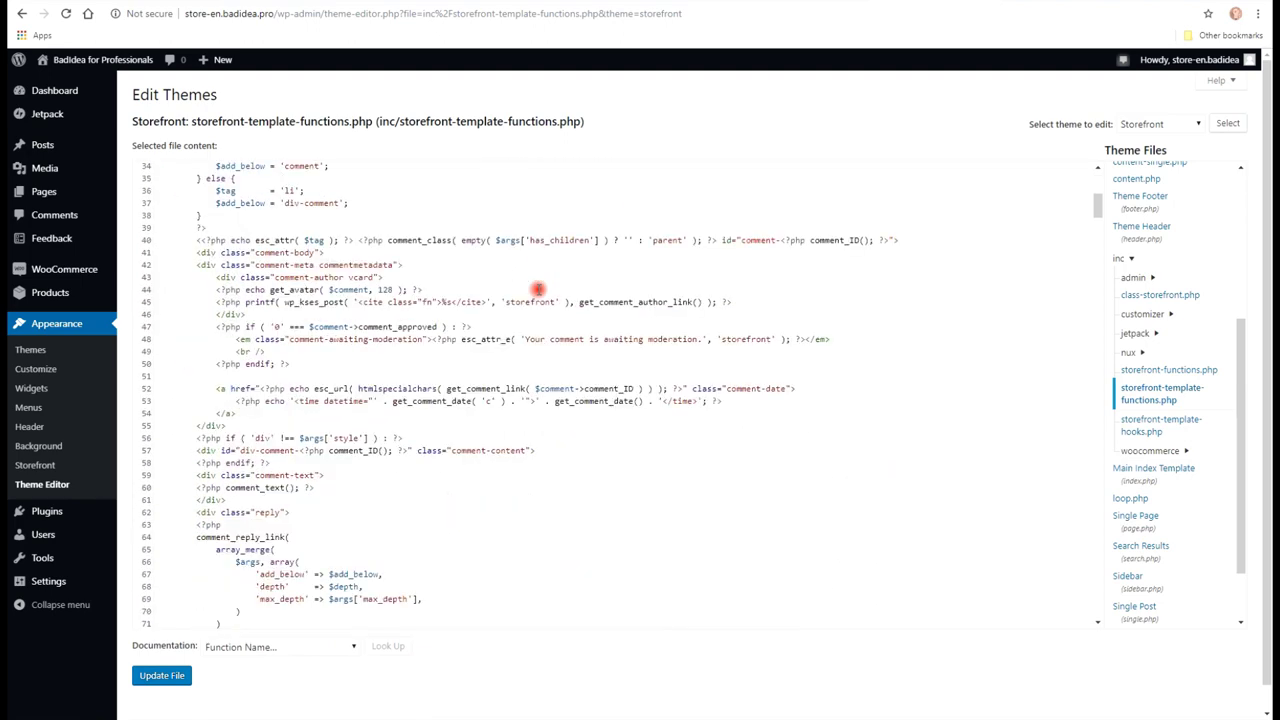
pyautogui.scroll(-3)
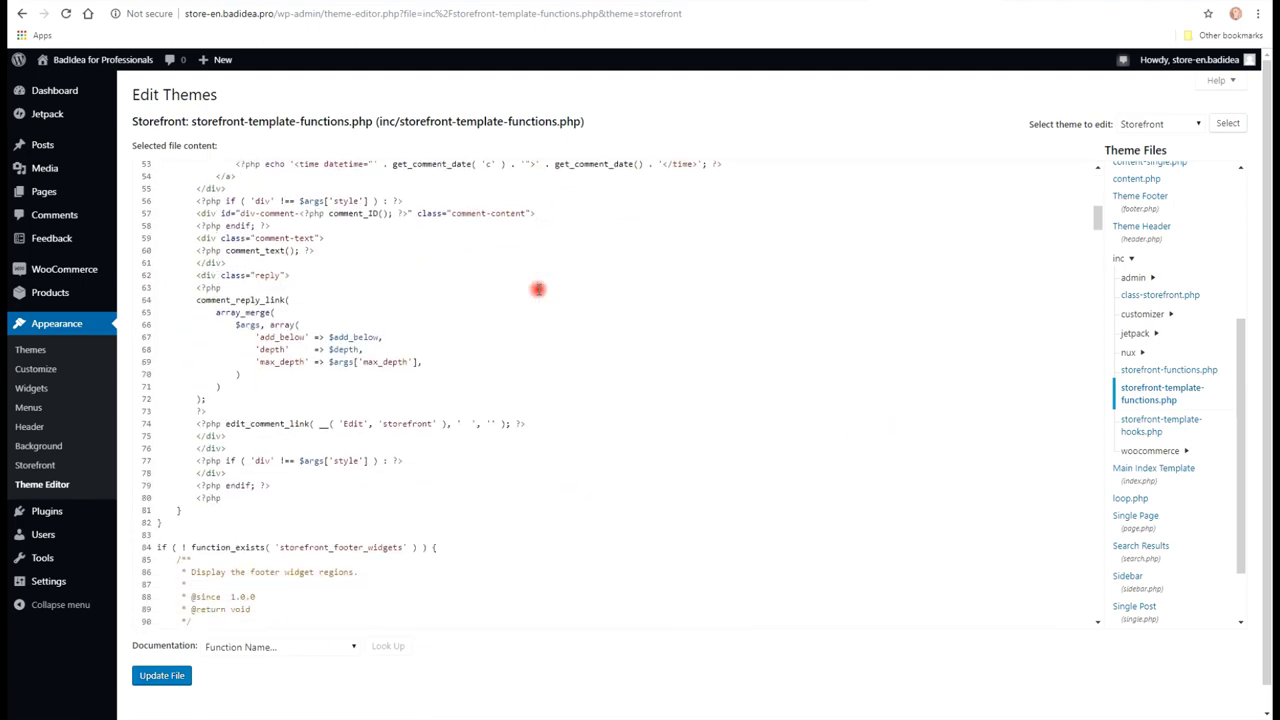
pyautogui.scroll(-3)
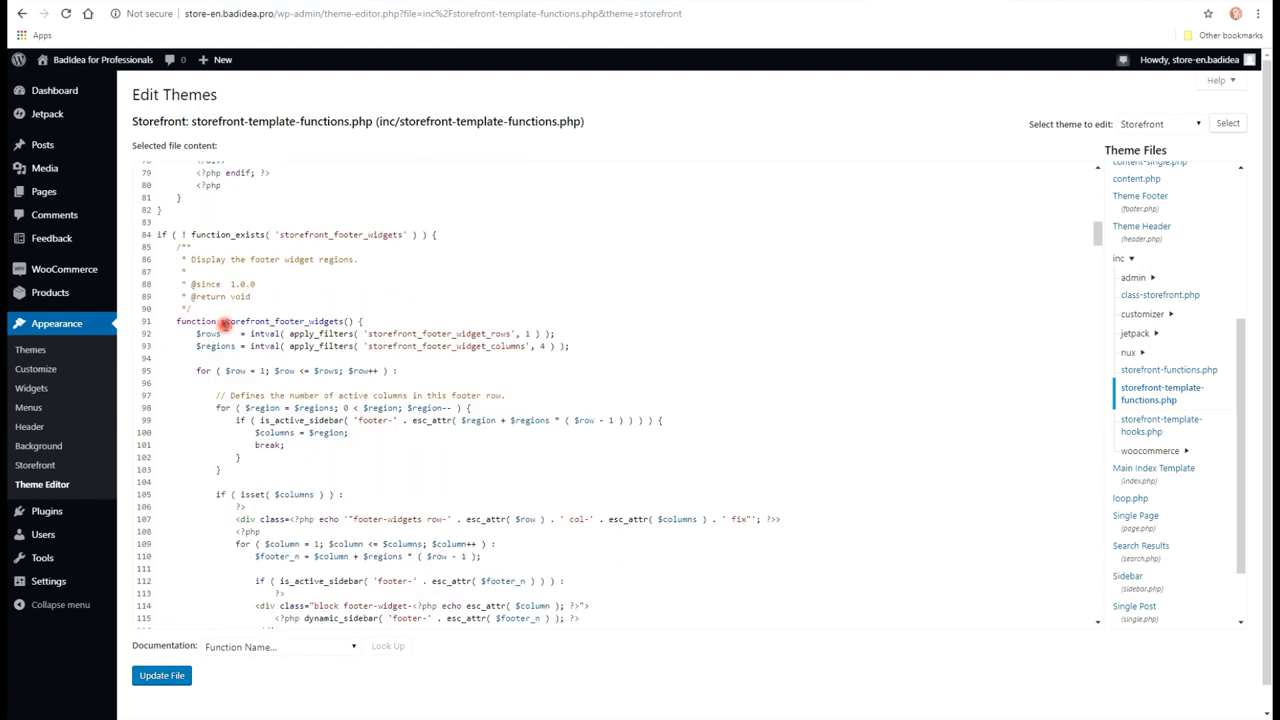
pyautogui.scroll(-3)
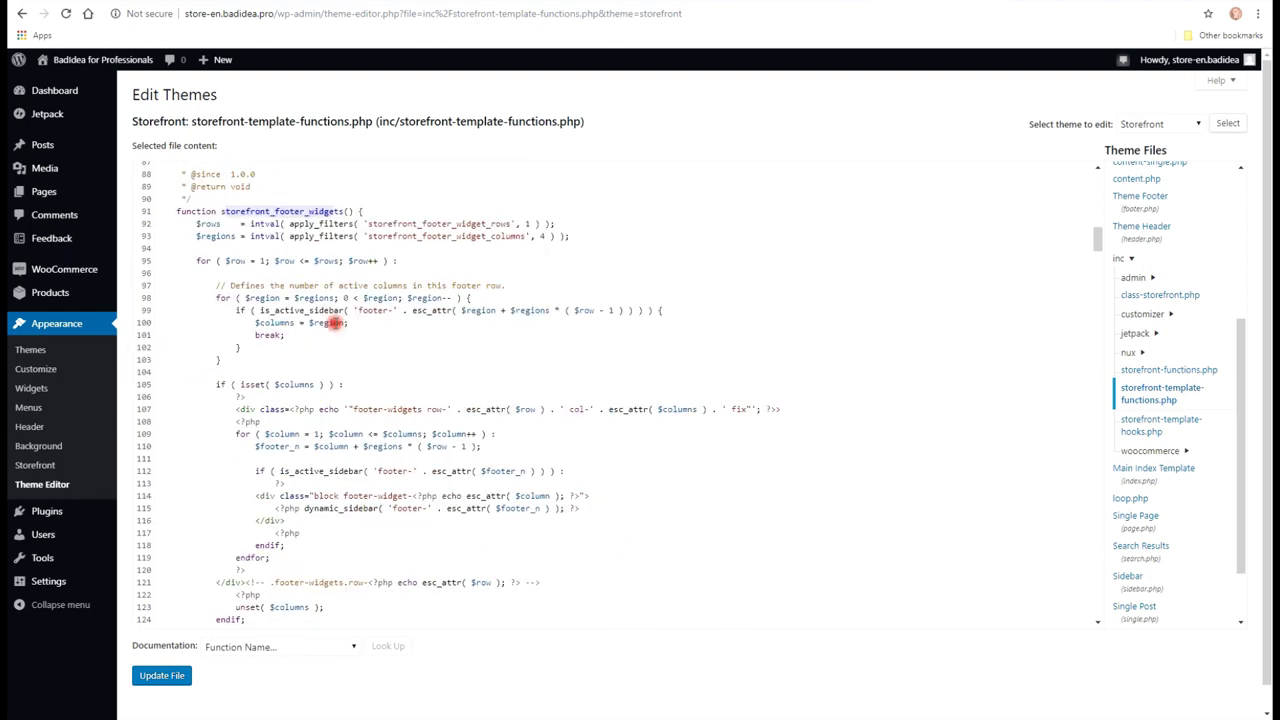
pyautogui.scroll(-3)
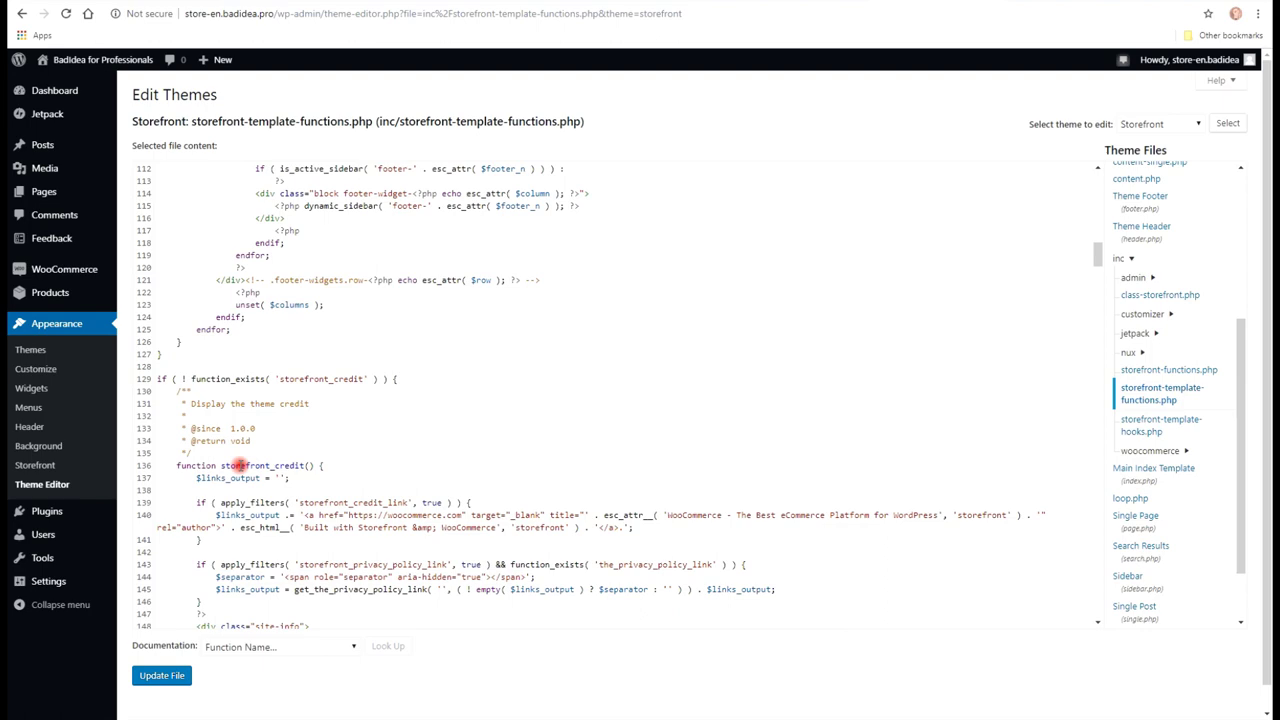
pyautogui.scroll(-3)
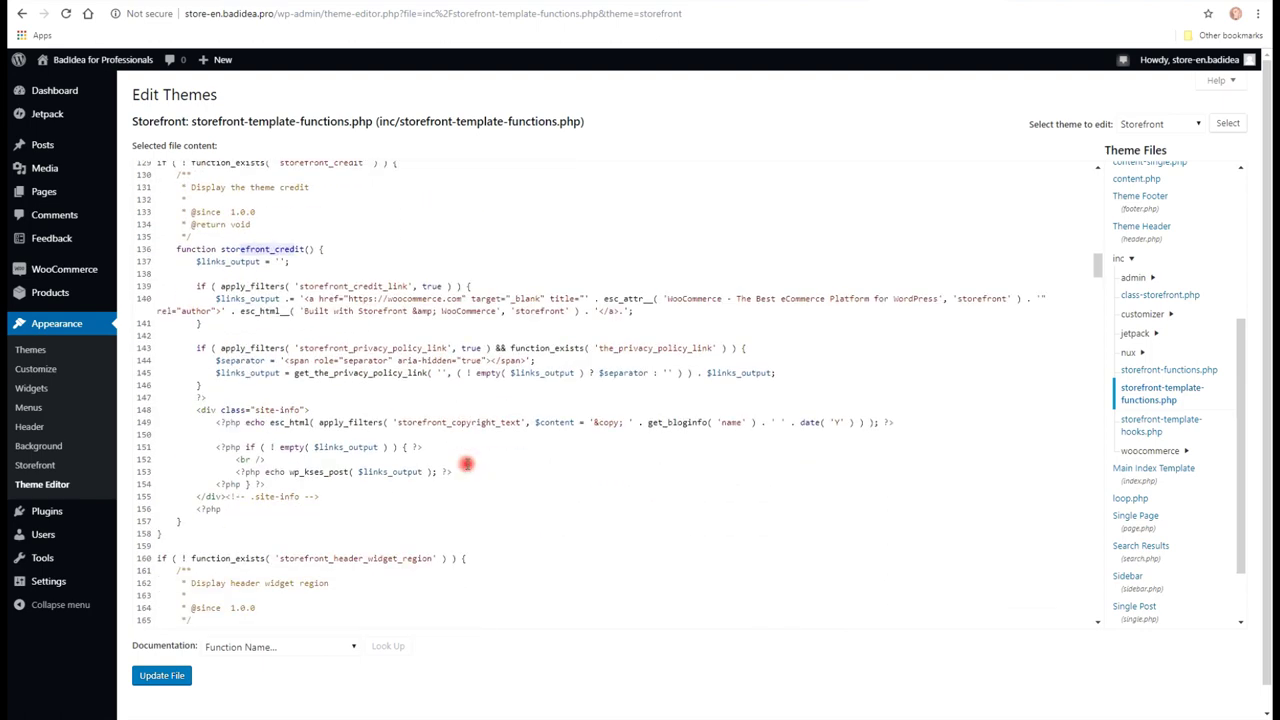
pyautogui.scroll(-3)
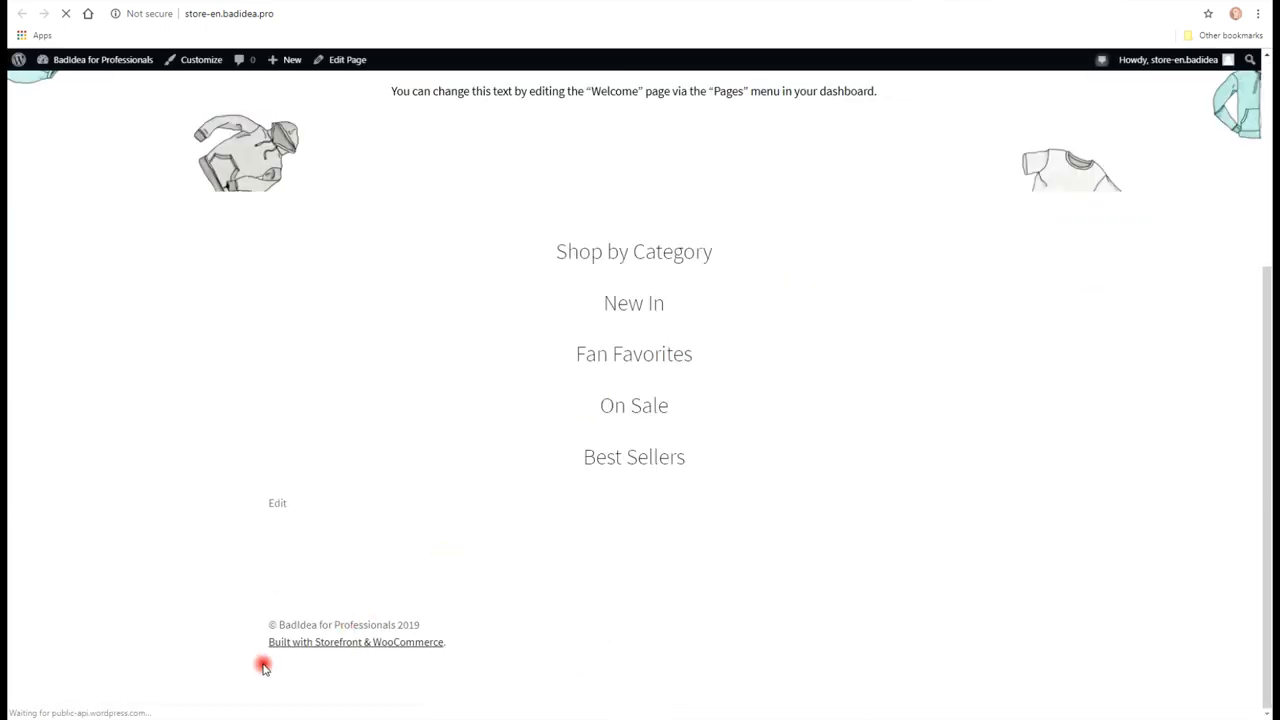
pyautogui.moveTo(308, 644)
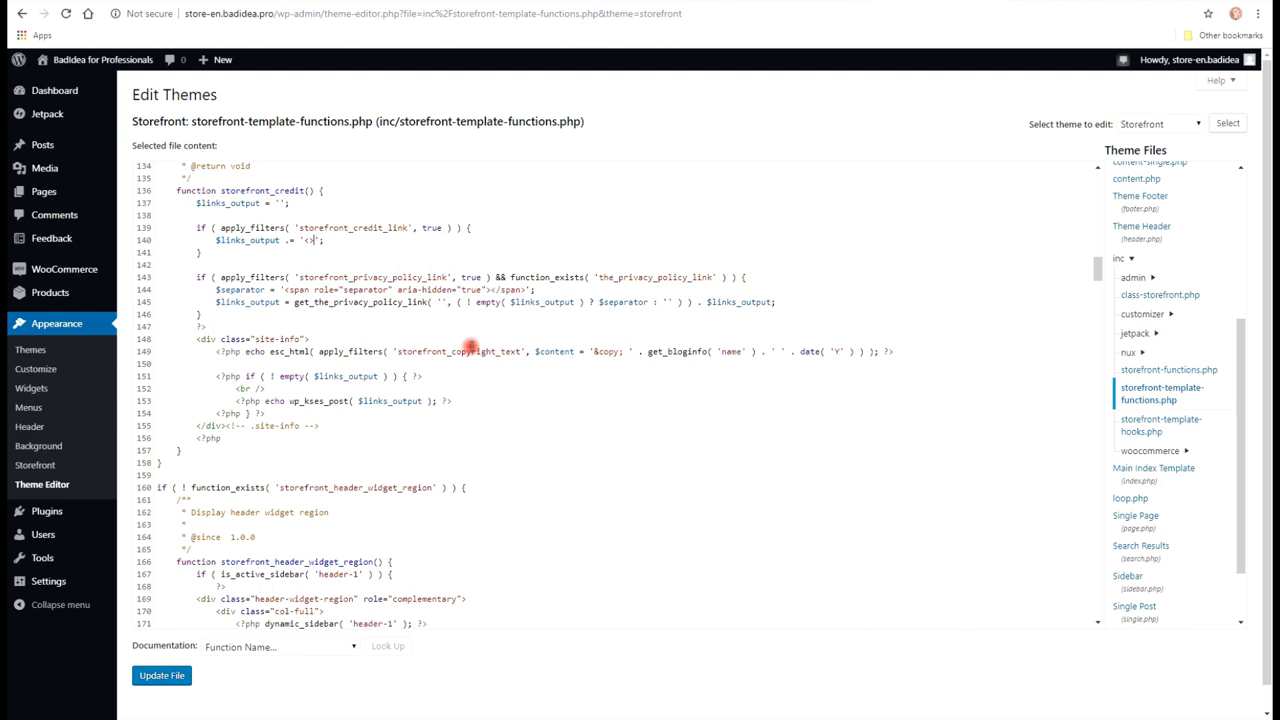
# Change the storefront_credit output to a 'Made for Badidea' paragraph and update the file
pyautogui.write('b')
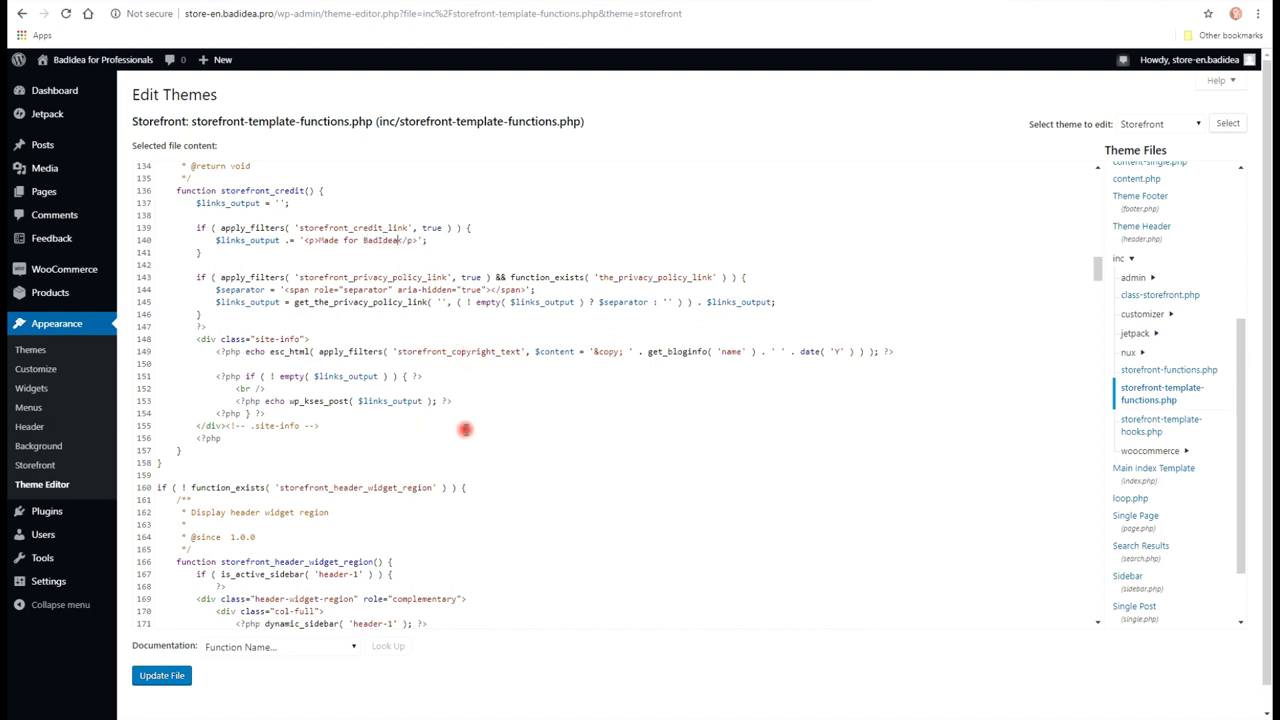
pyautogui.moveTo(440, 248)
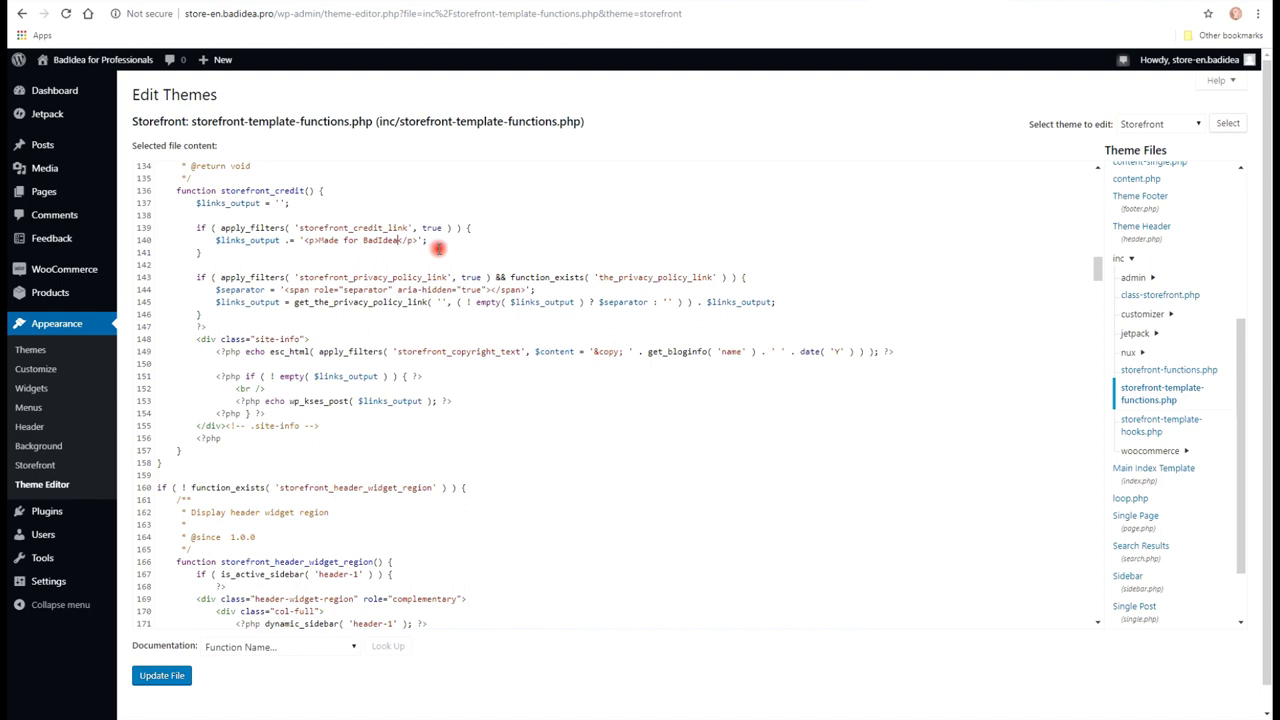
pyautogui.moveTo(340, 250)
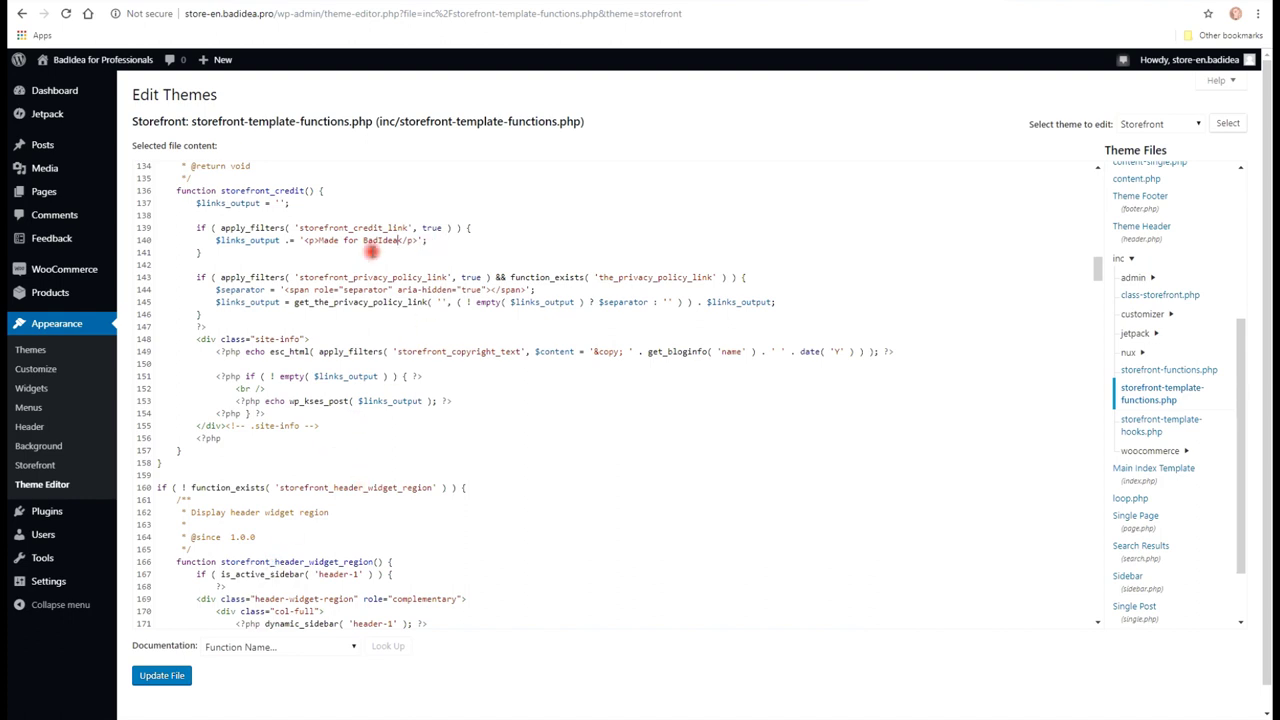
pyautogui.click(166, 676)
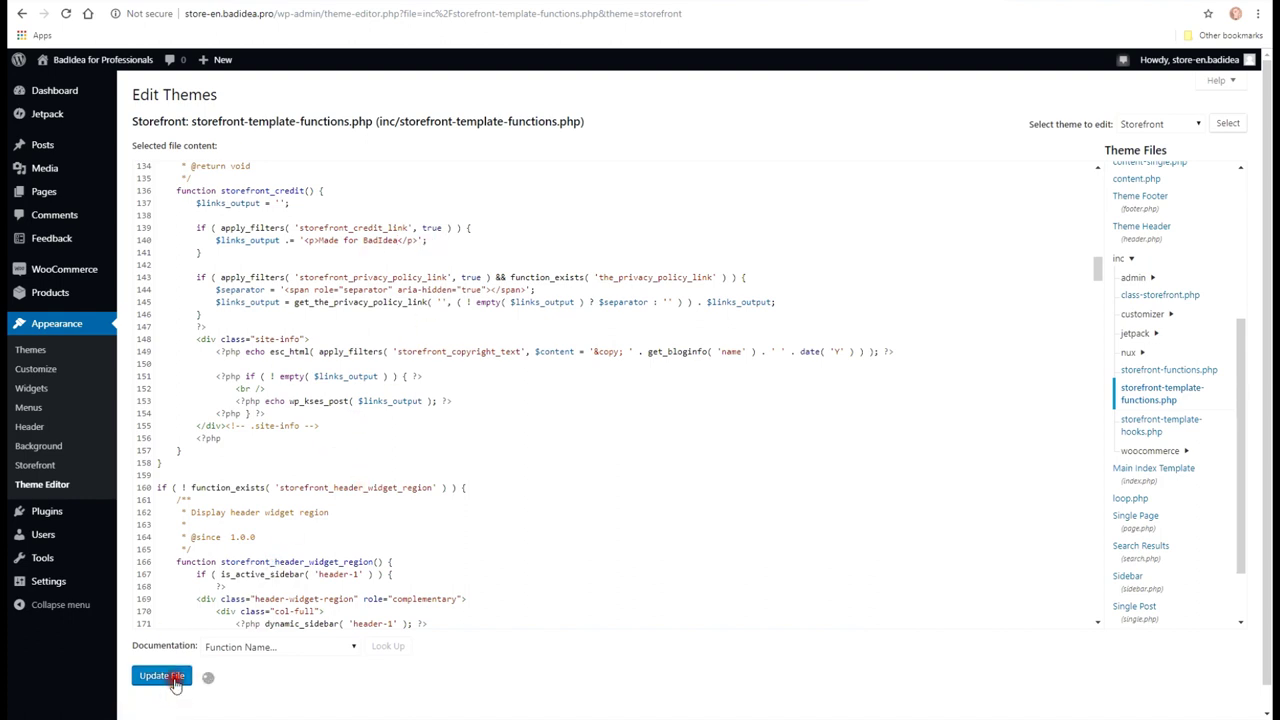
pyautogui.click(162, 676)
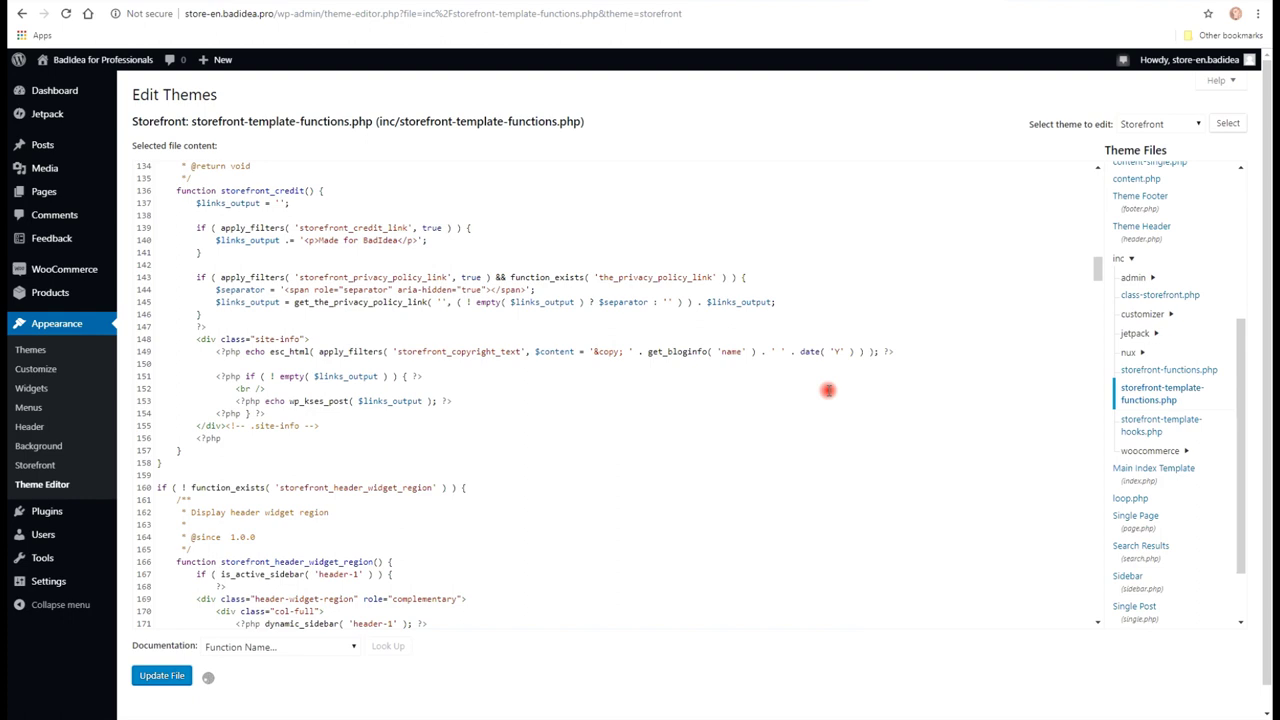
pyautogui.click(164, 676)
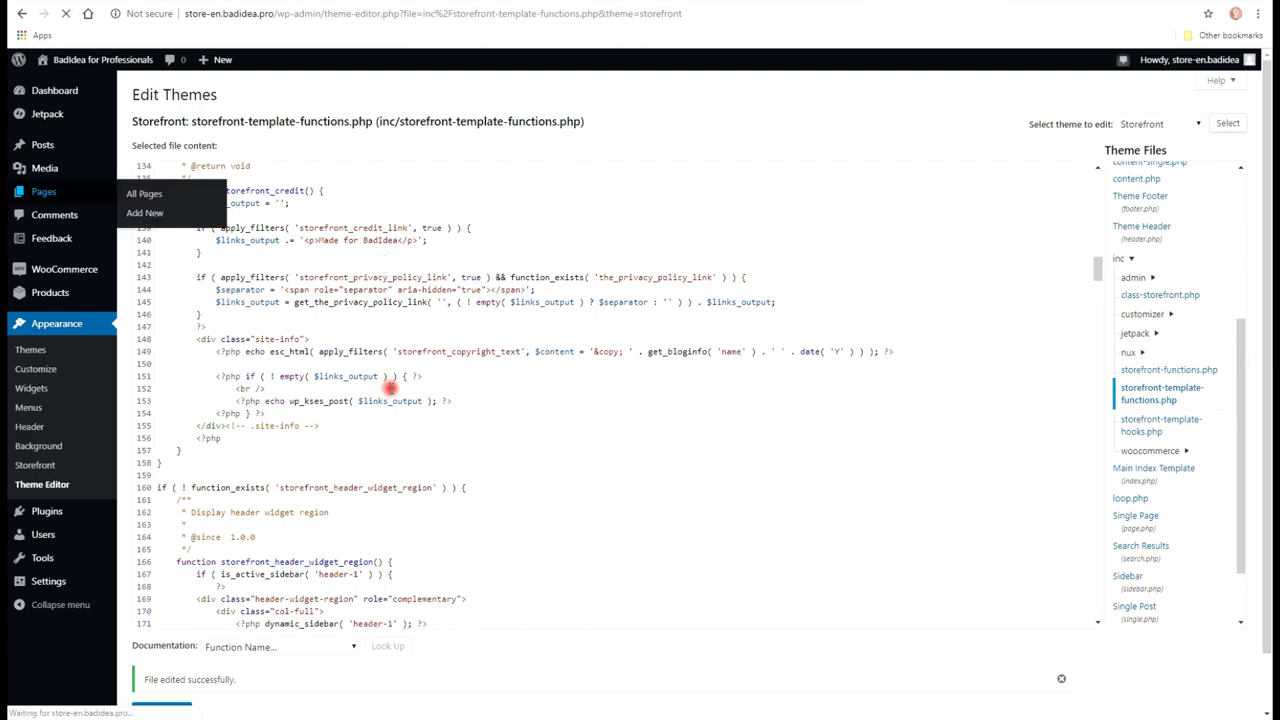
# From Pages > All Pages, publish the draft Privacy Policy page and confirm
pyautogui.click(144, 192)
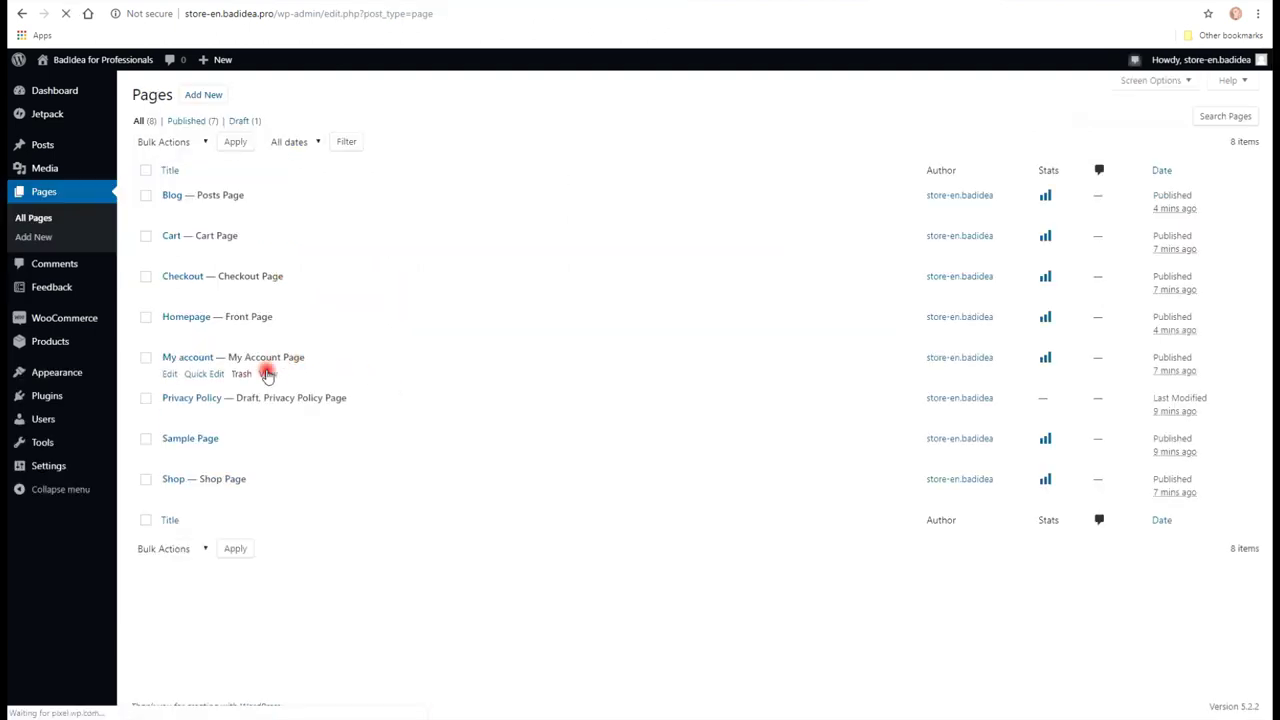
pyautogui.click(192, 398)
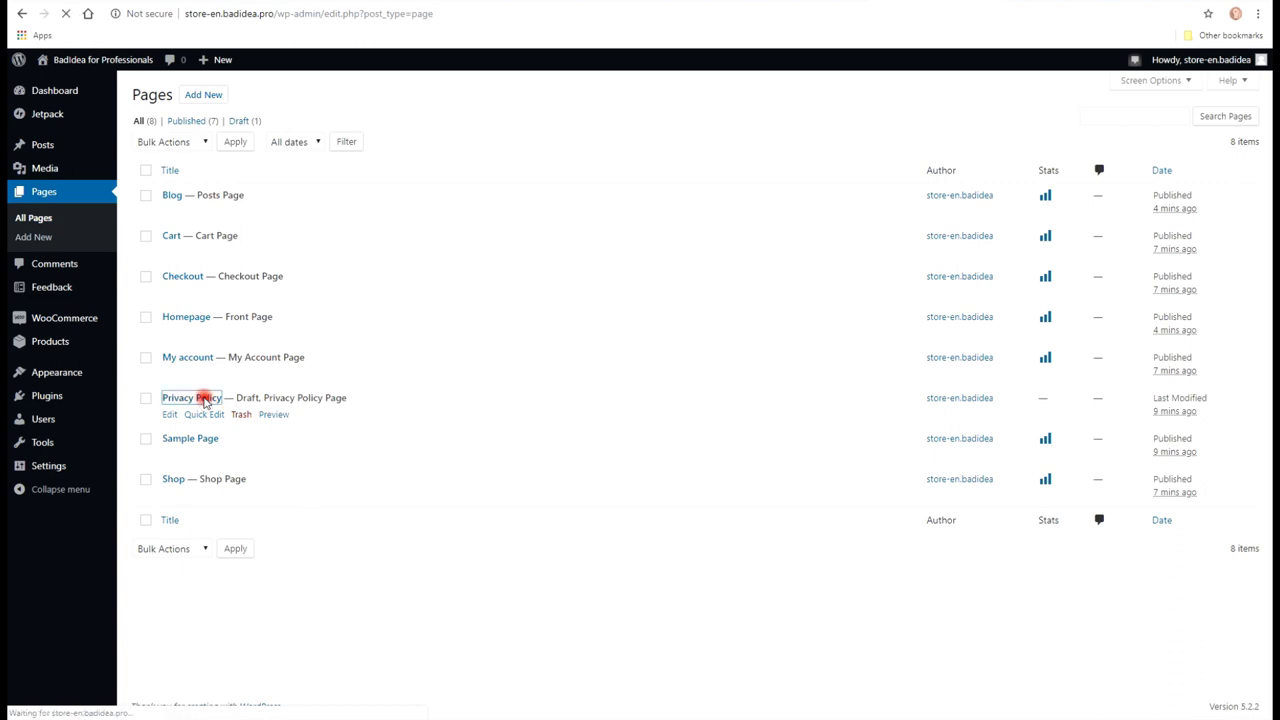
pyautogui.click(188, 398)
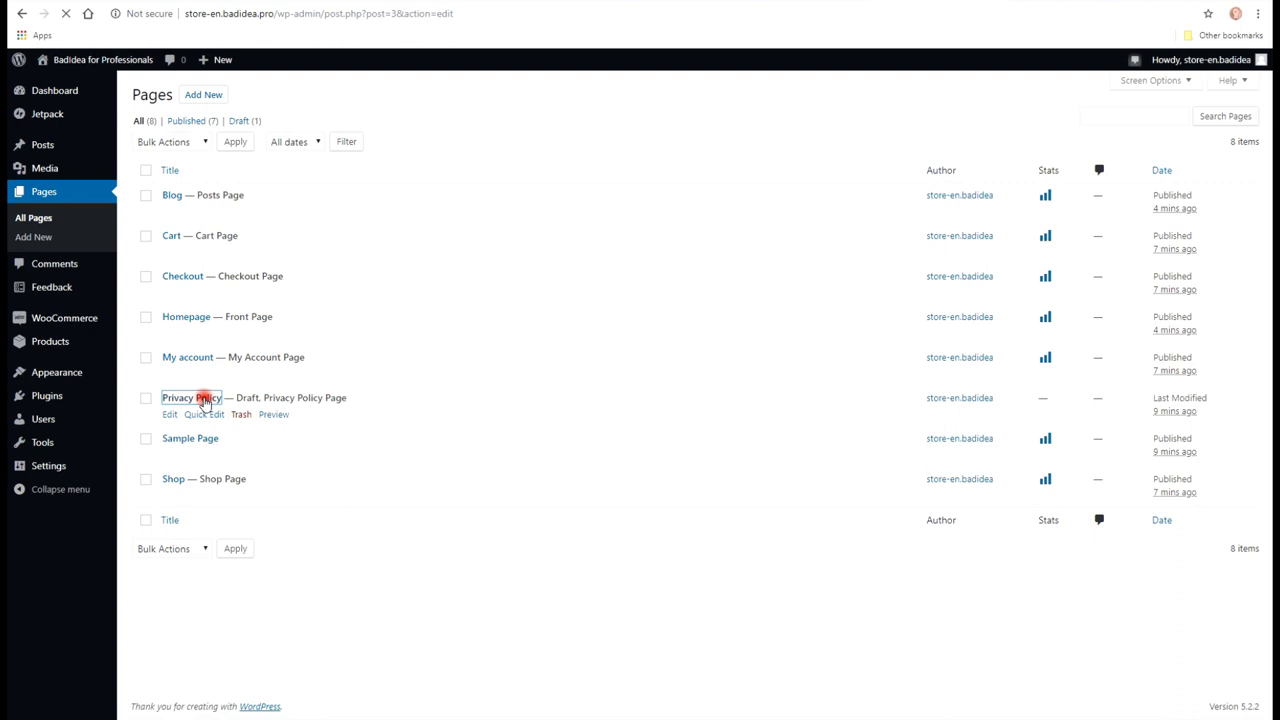
pyautogui.click(190, 396)
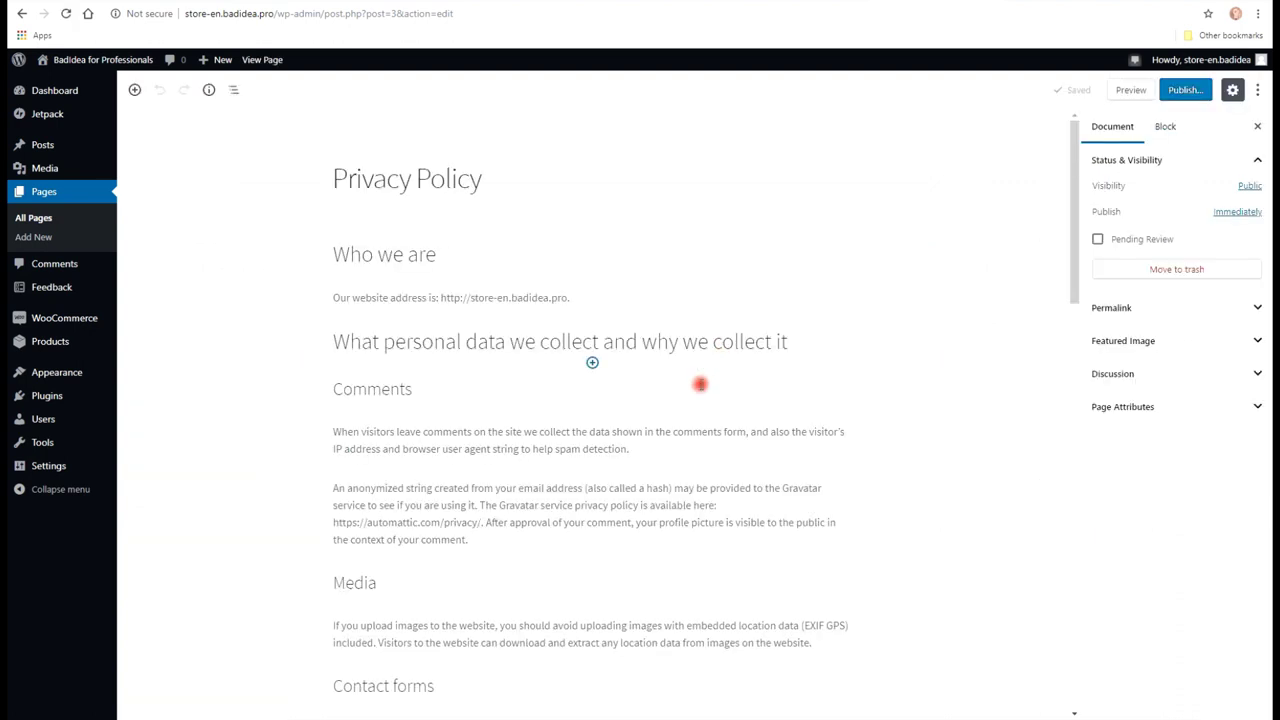
pyautogui.moveTo(584, 272)
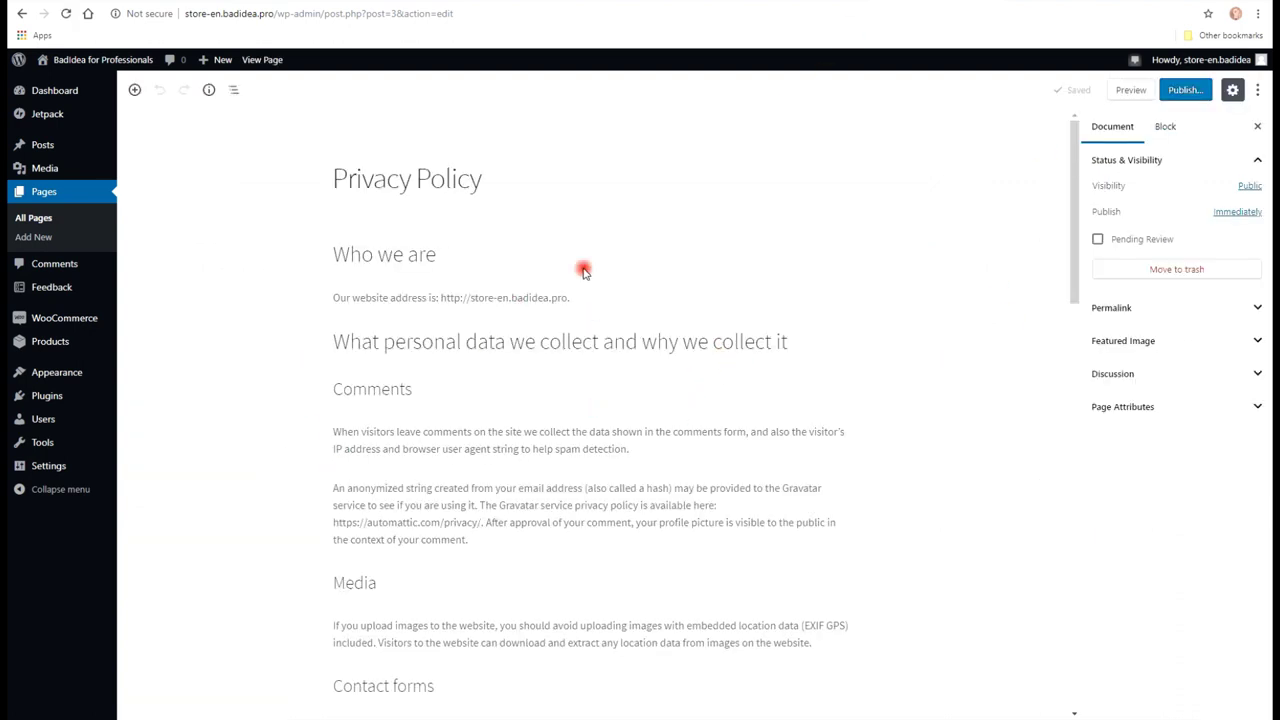
pyautogui.click(1188, 90)
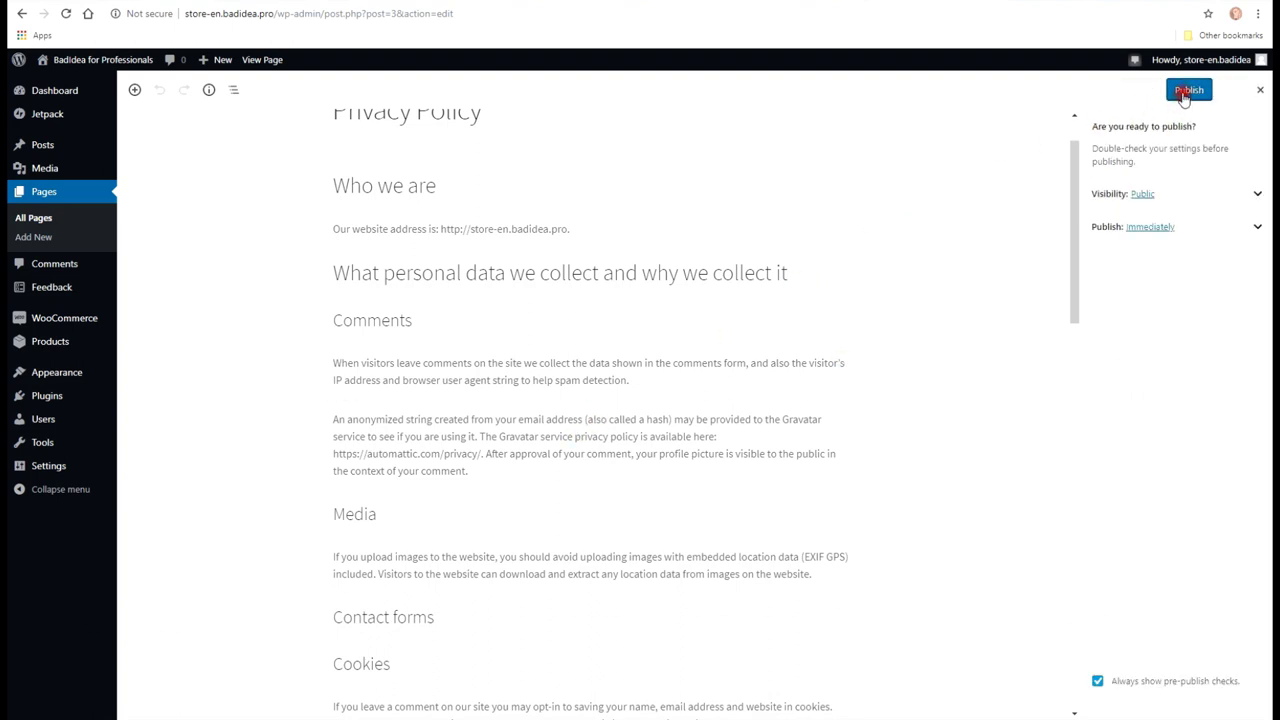
pyautogui.click(1188, 88)
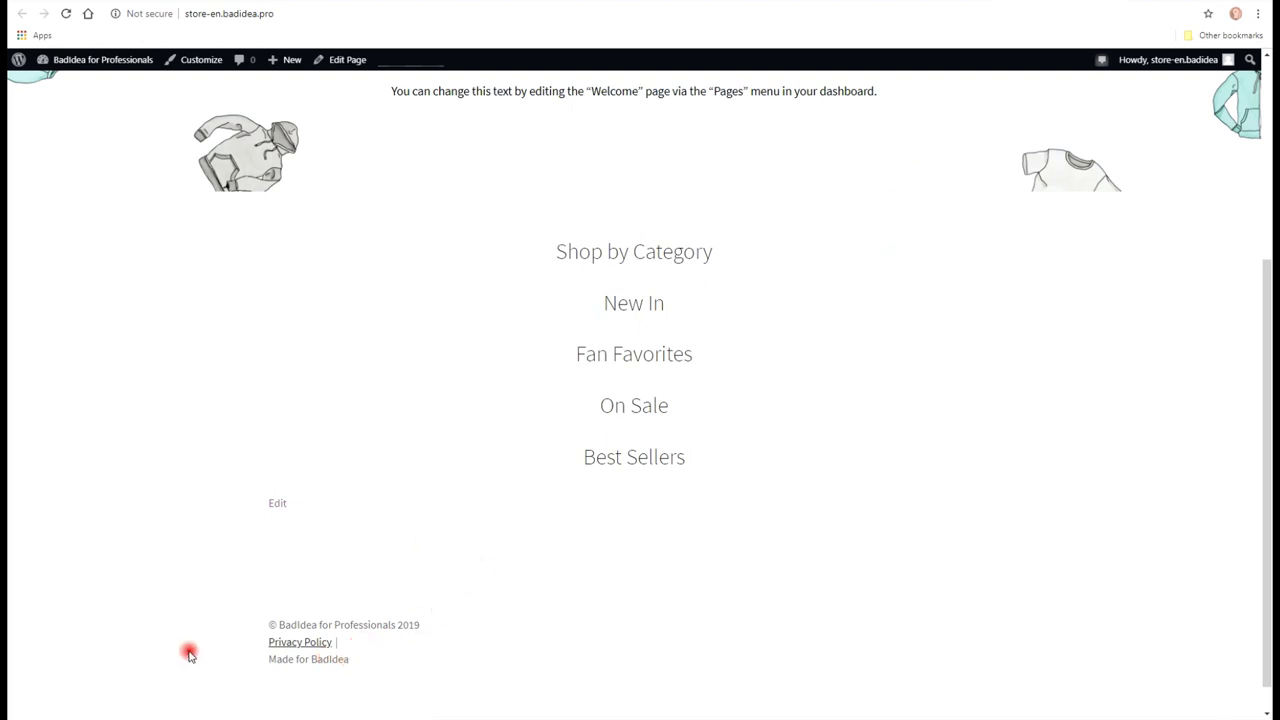
pyautogui.moveTo(822, 162)
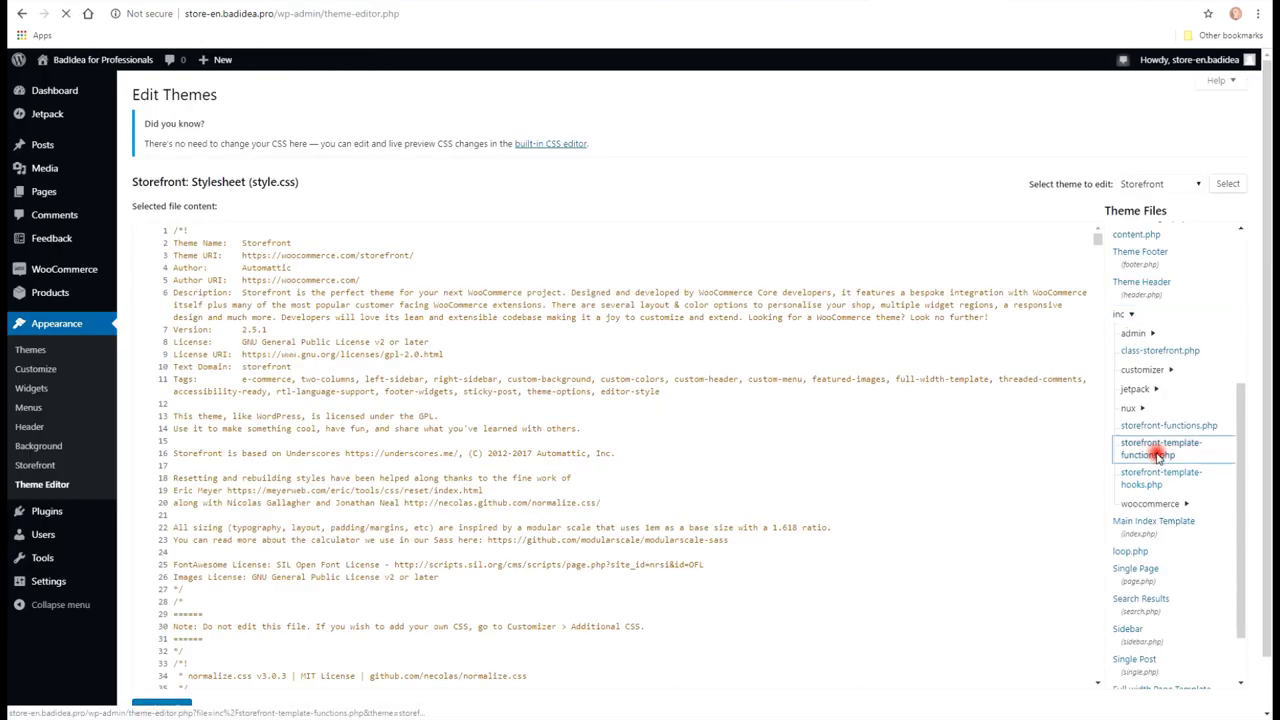
# In storefront-template-functions.php, set the storefront_privacy_policy_link filter to false and update the file
pyautogui.click(1160, 452)
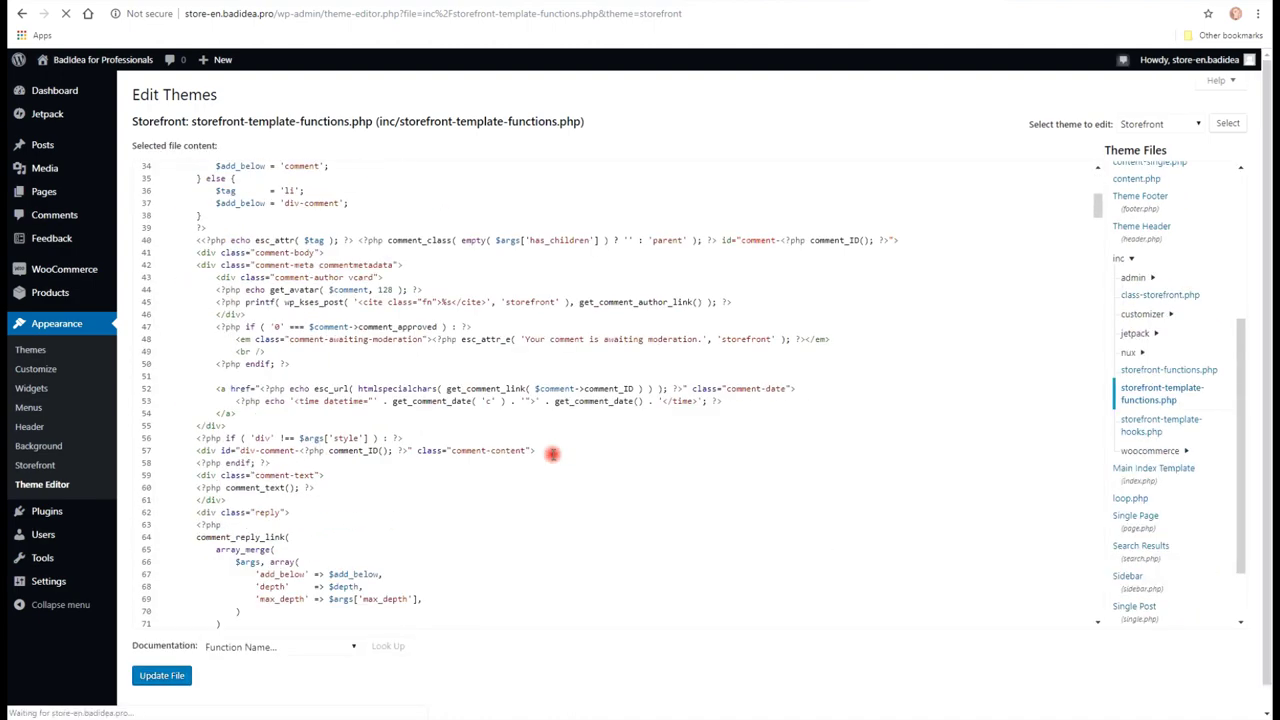
pyautogui.scroll(-3)
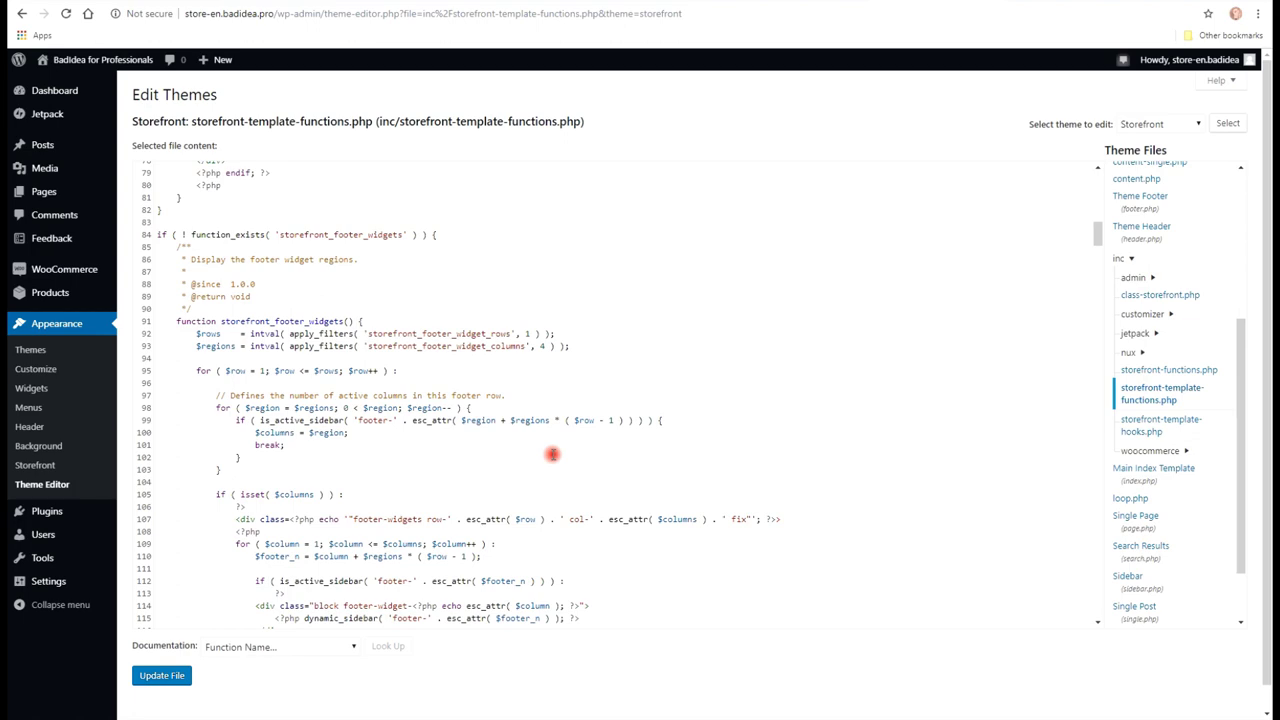
pyautogui.scroll(-3)
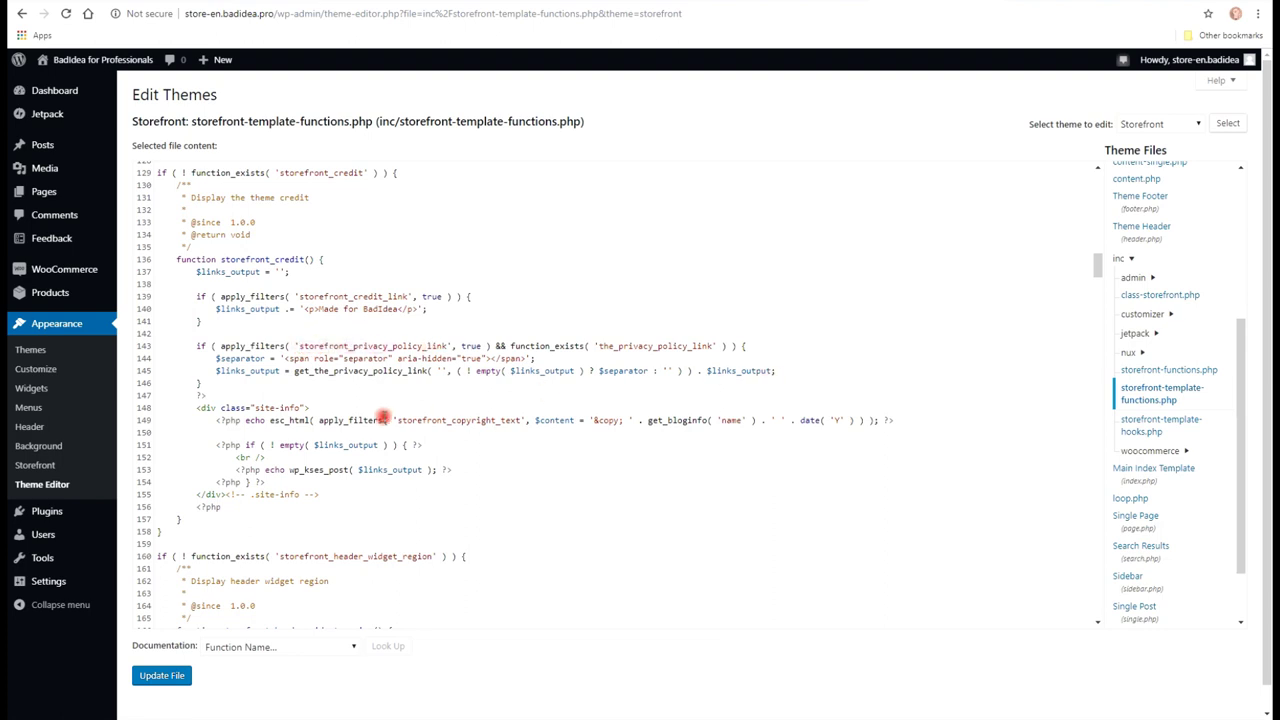
pyautogui.moveTo(552, 358)
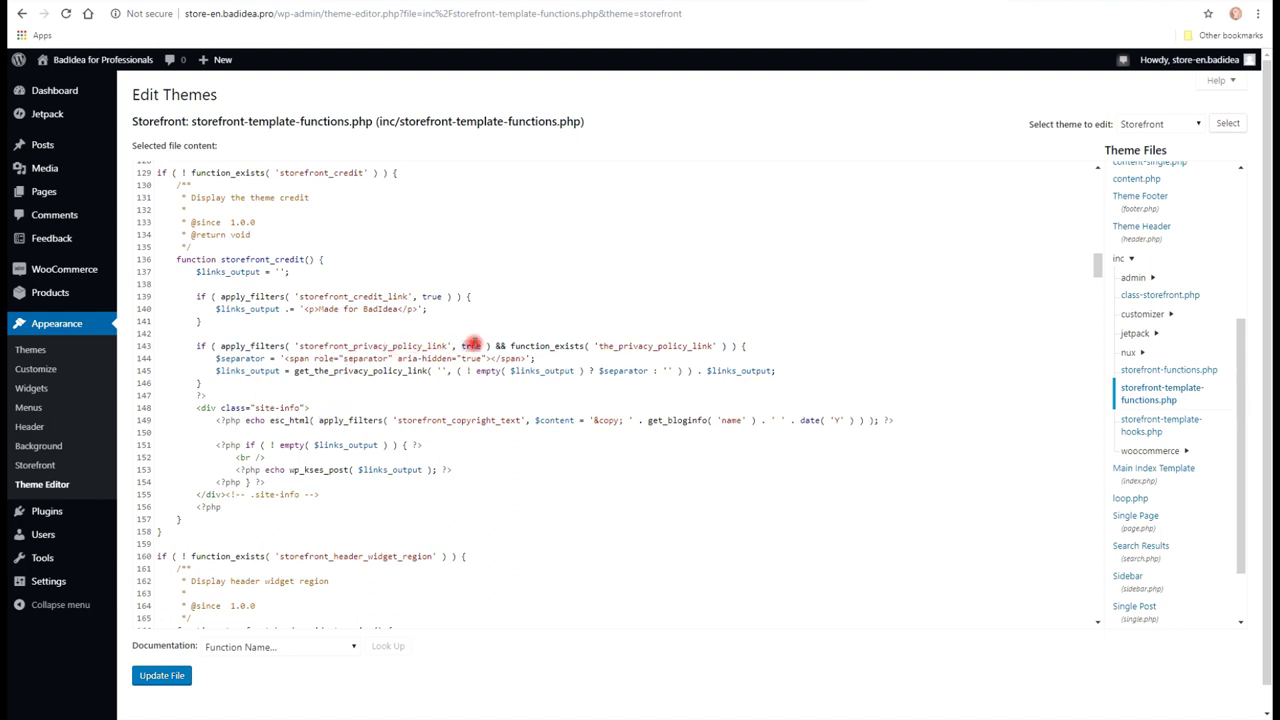
pyautogui.write('false')
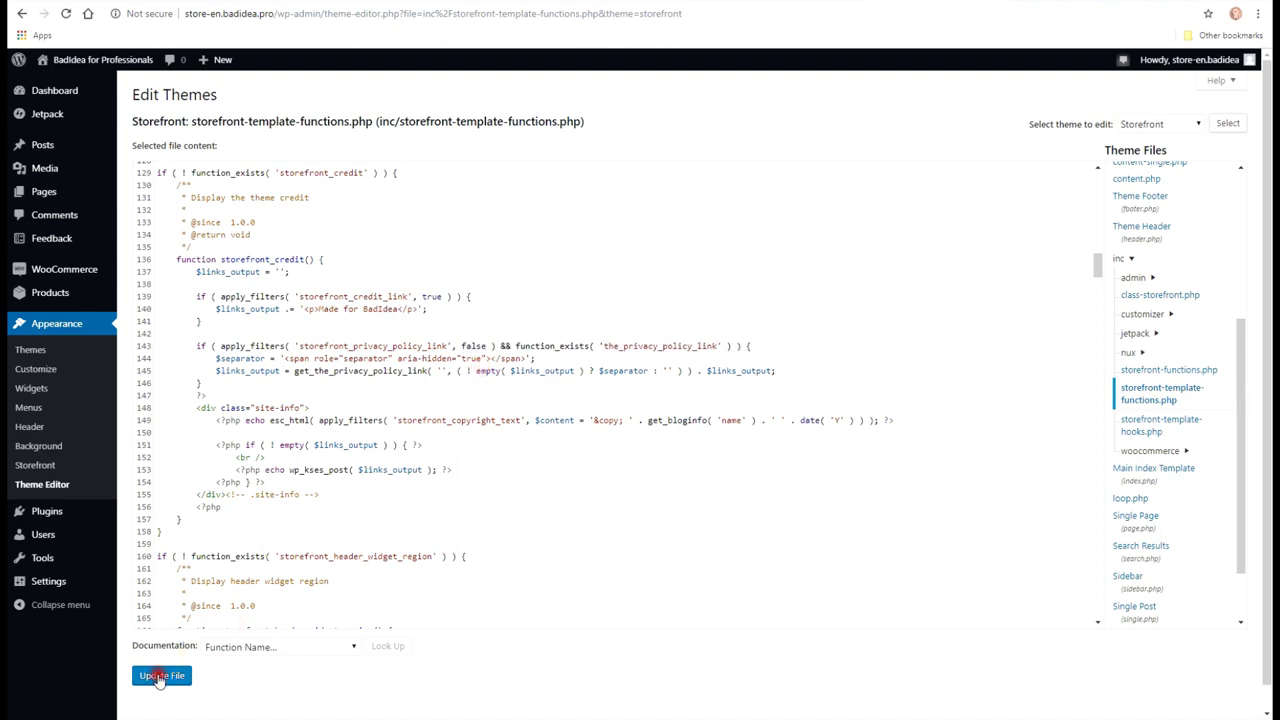
pyautogui.click(160, 676)
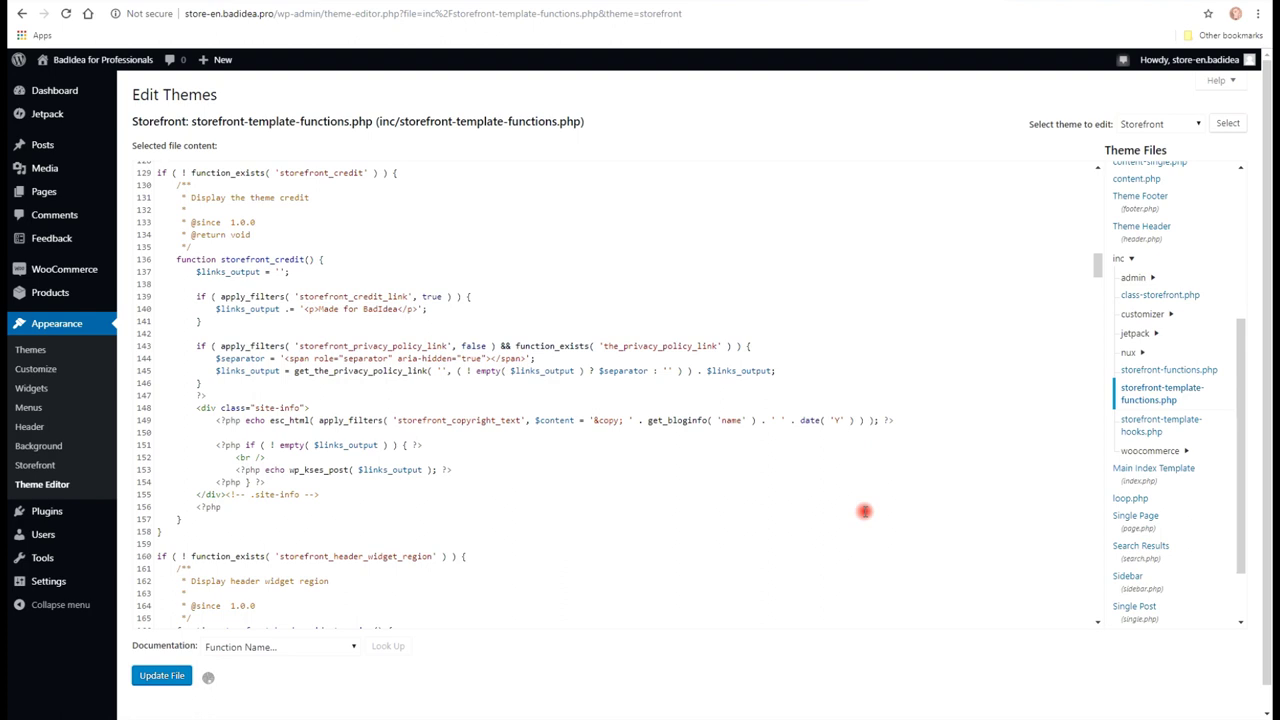
pyautogui.click(160, 676)
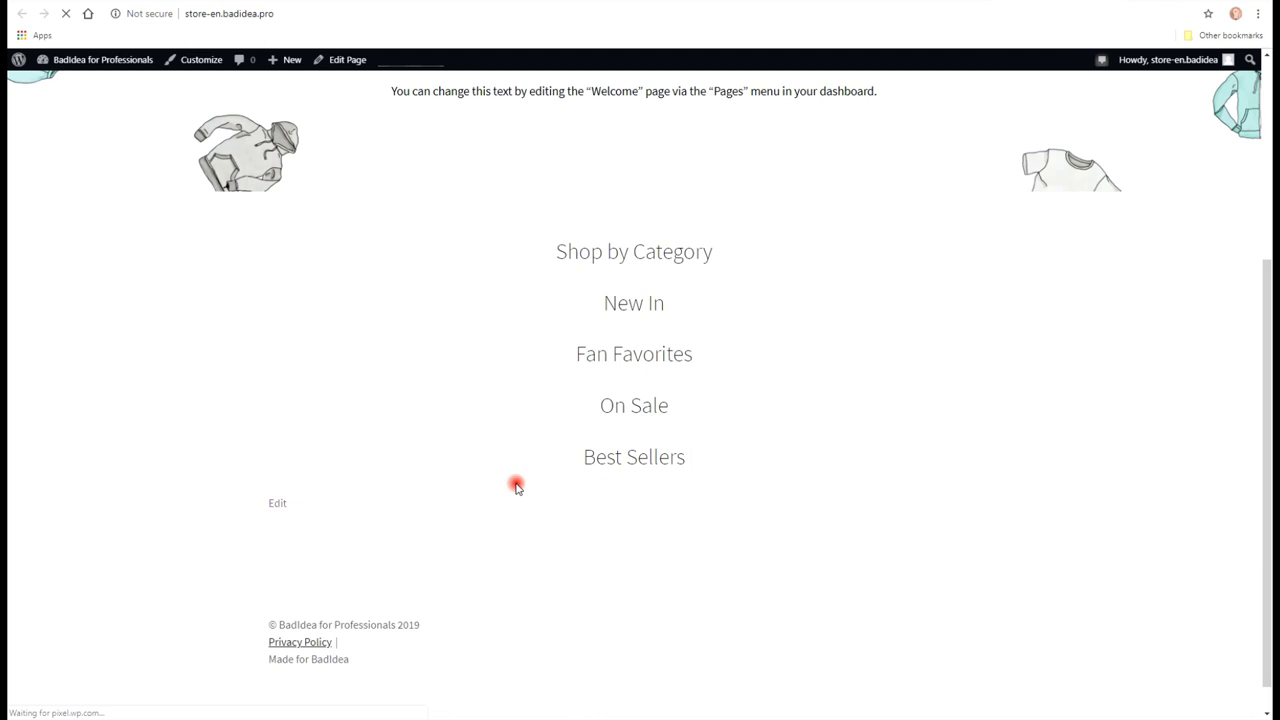
pyautogui.moveTo(348, 674)
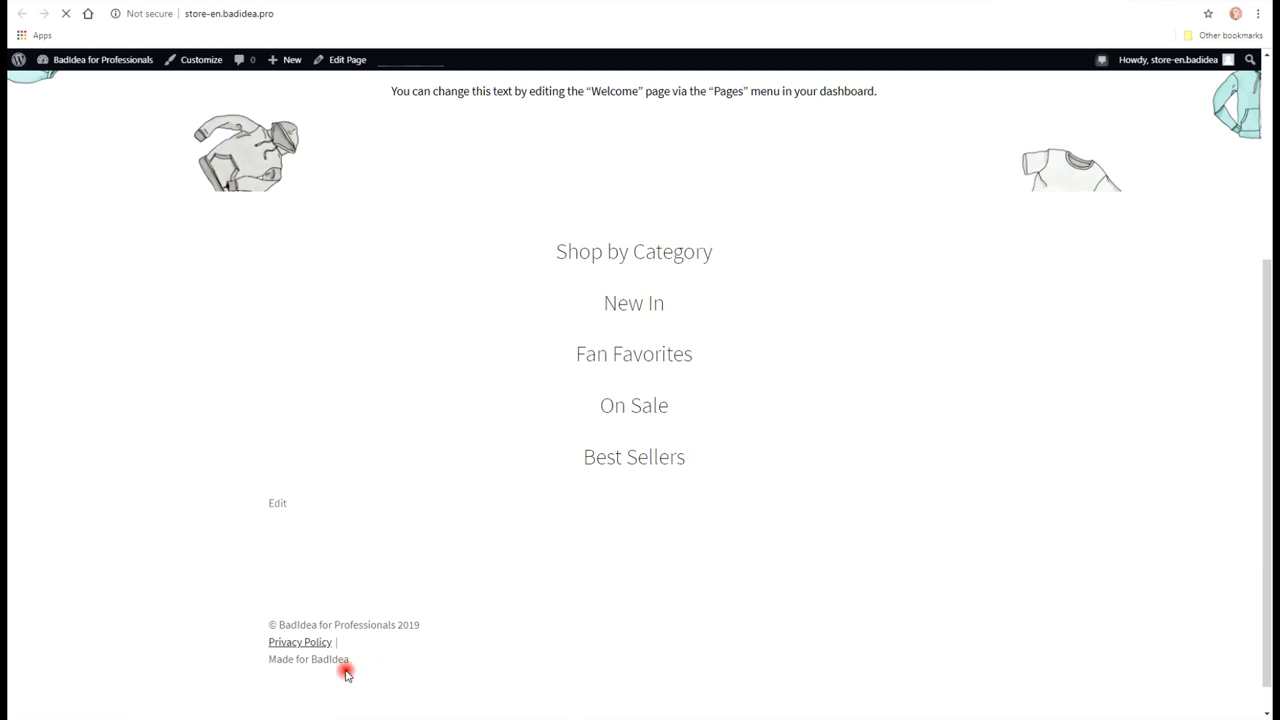
# Check the storefront footer, which still shows the Privacy Policy link, and return to the editor
pyautogui.click(300, 640)
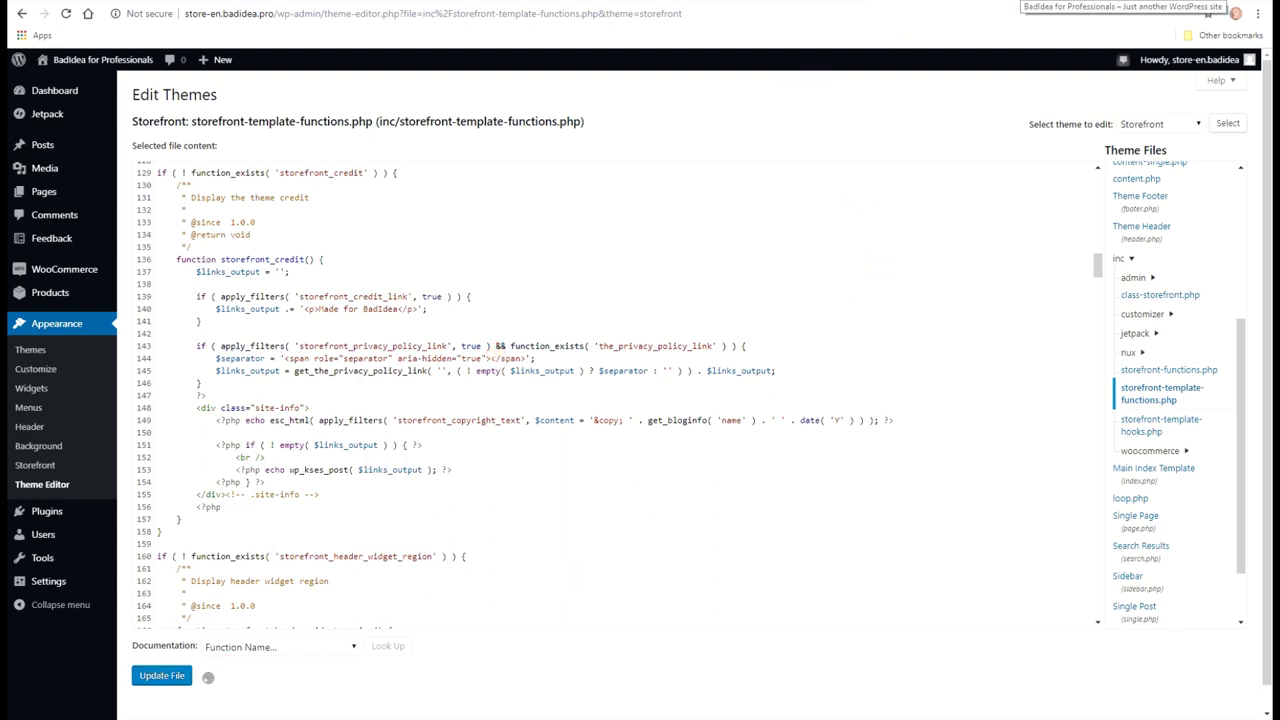
# Delete the storefront_privacy_policy_link if-block from storefront_credit and update the file
pyautogui.click(160, 674)
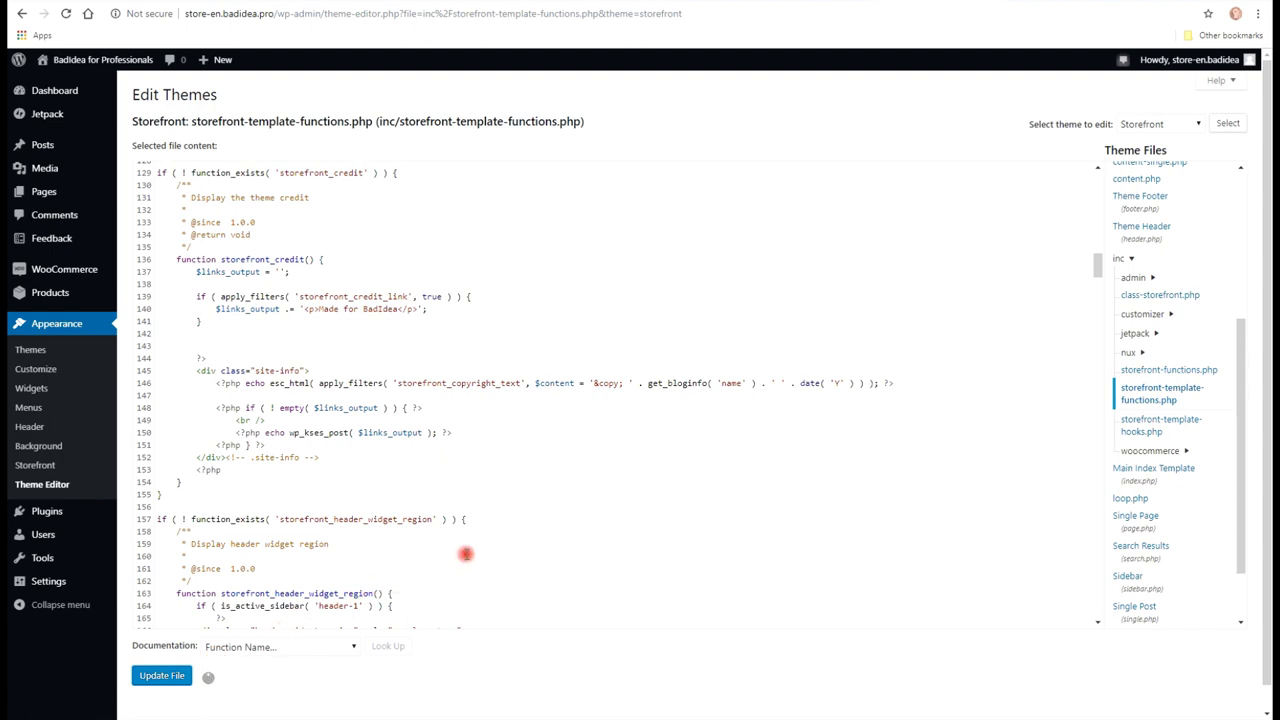
pyautogui.click(160, 676)
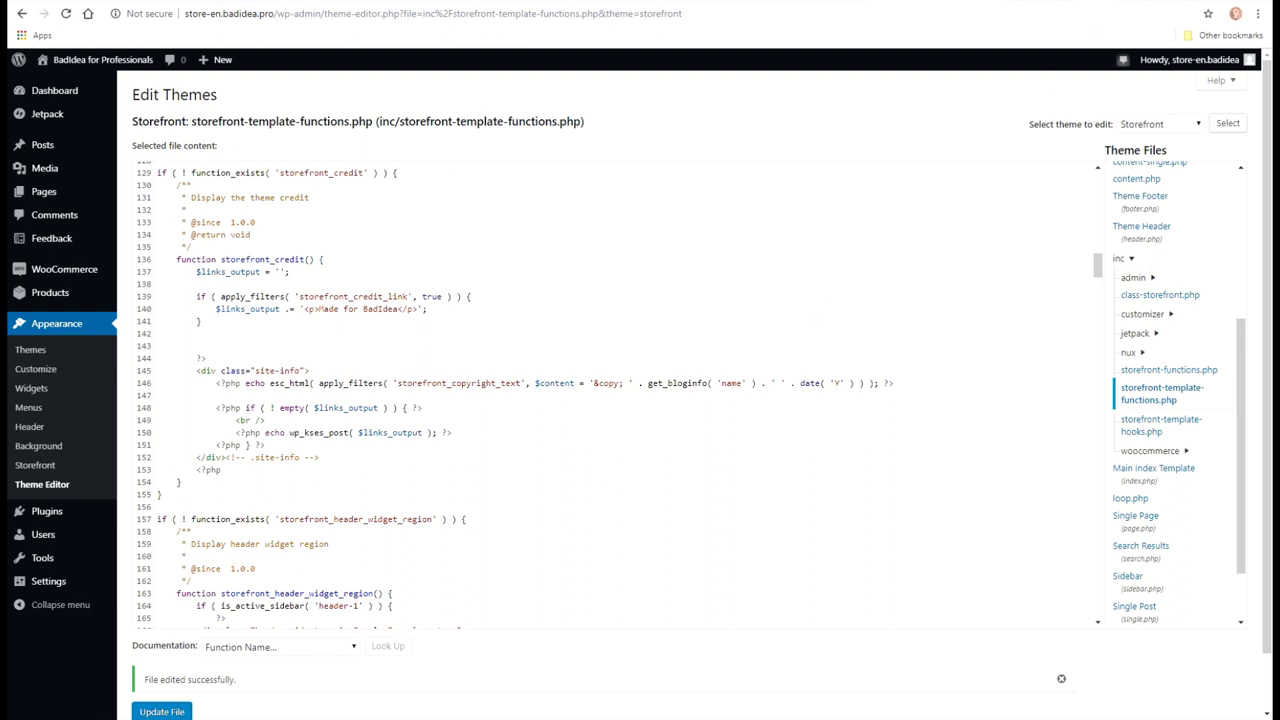